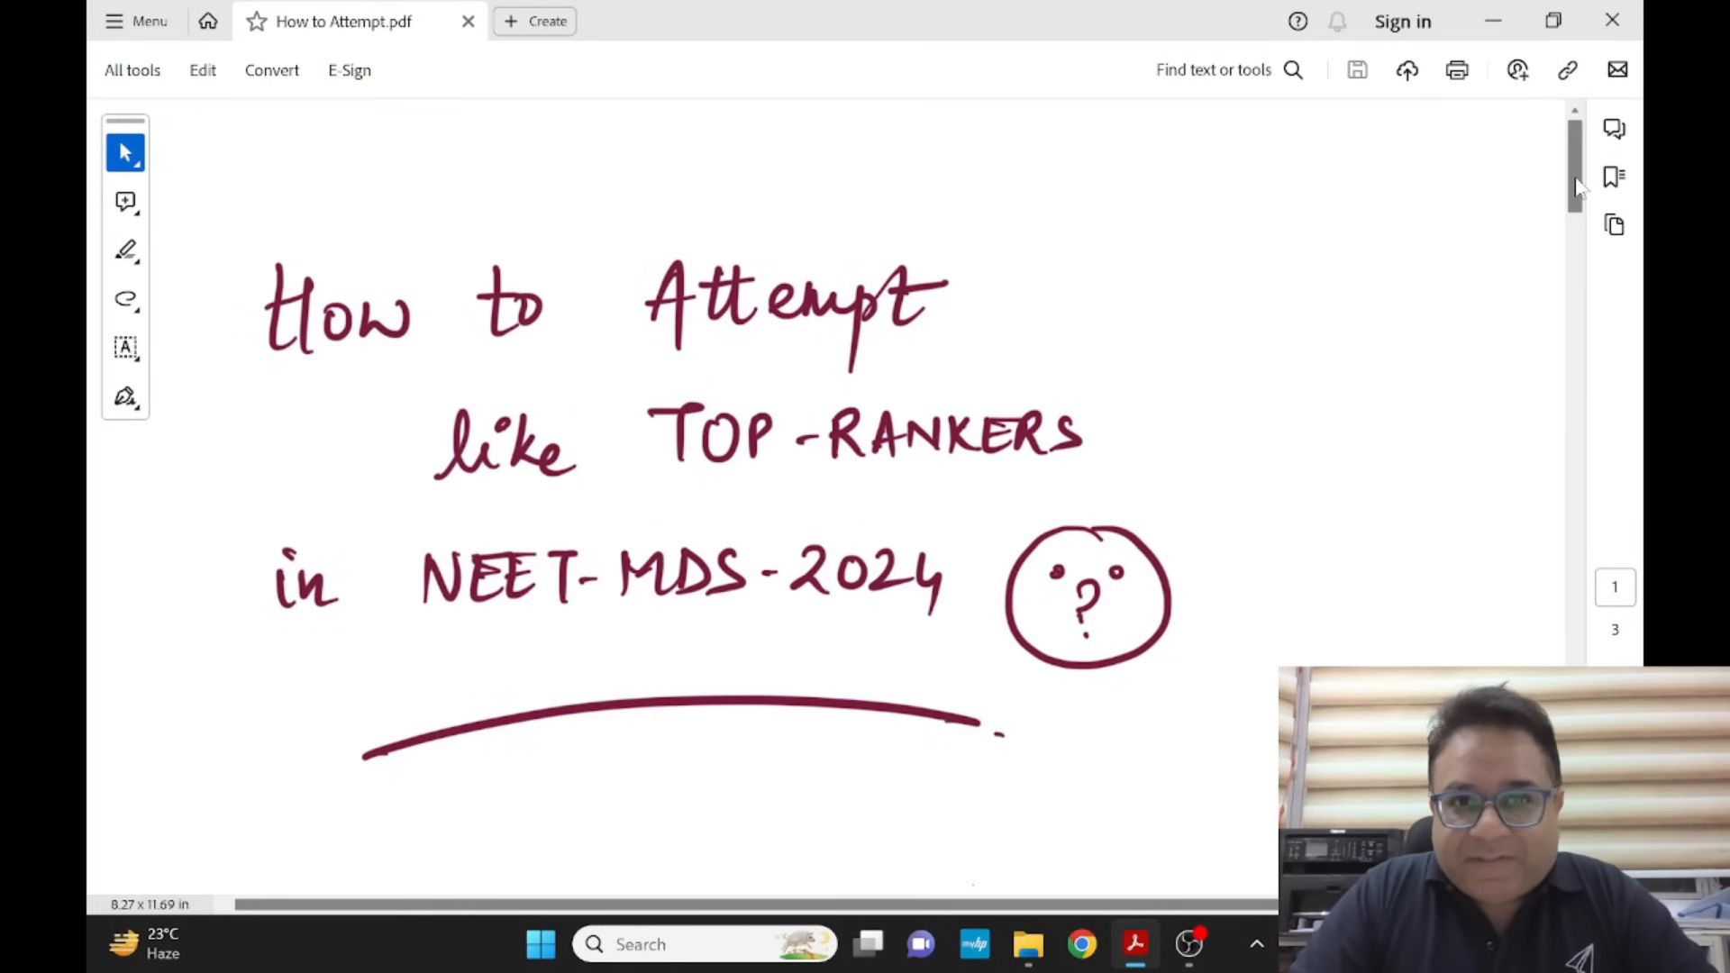
scroll("down", 3)
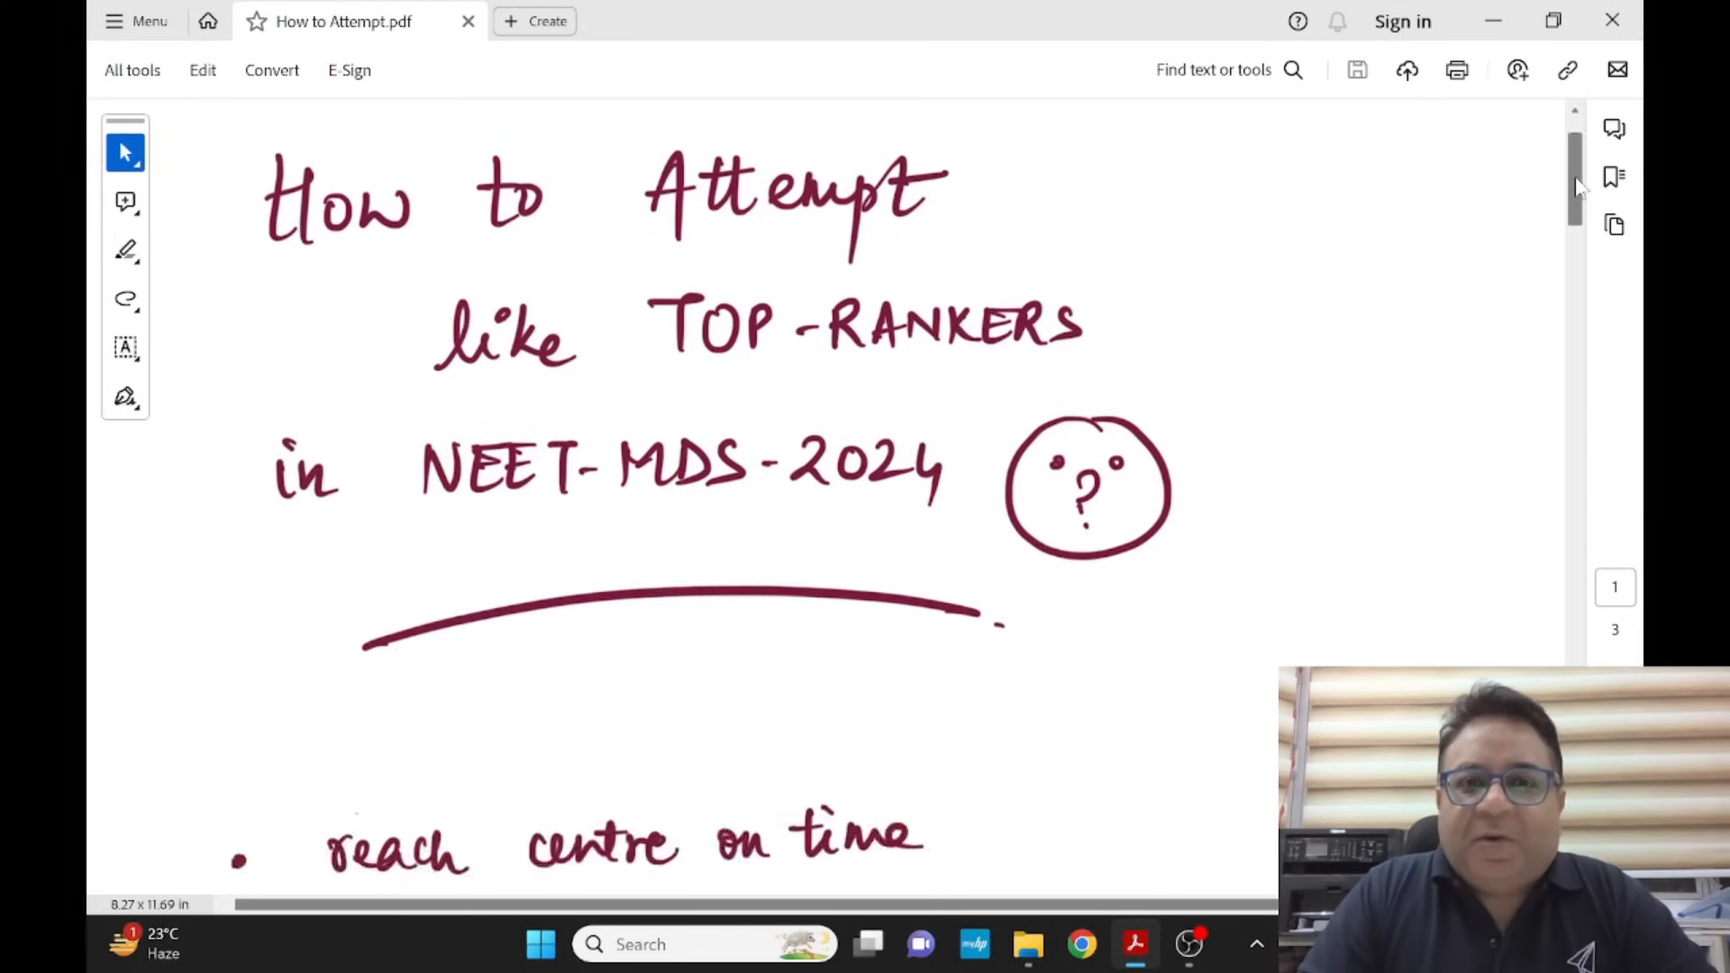
scroll("down", 3)
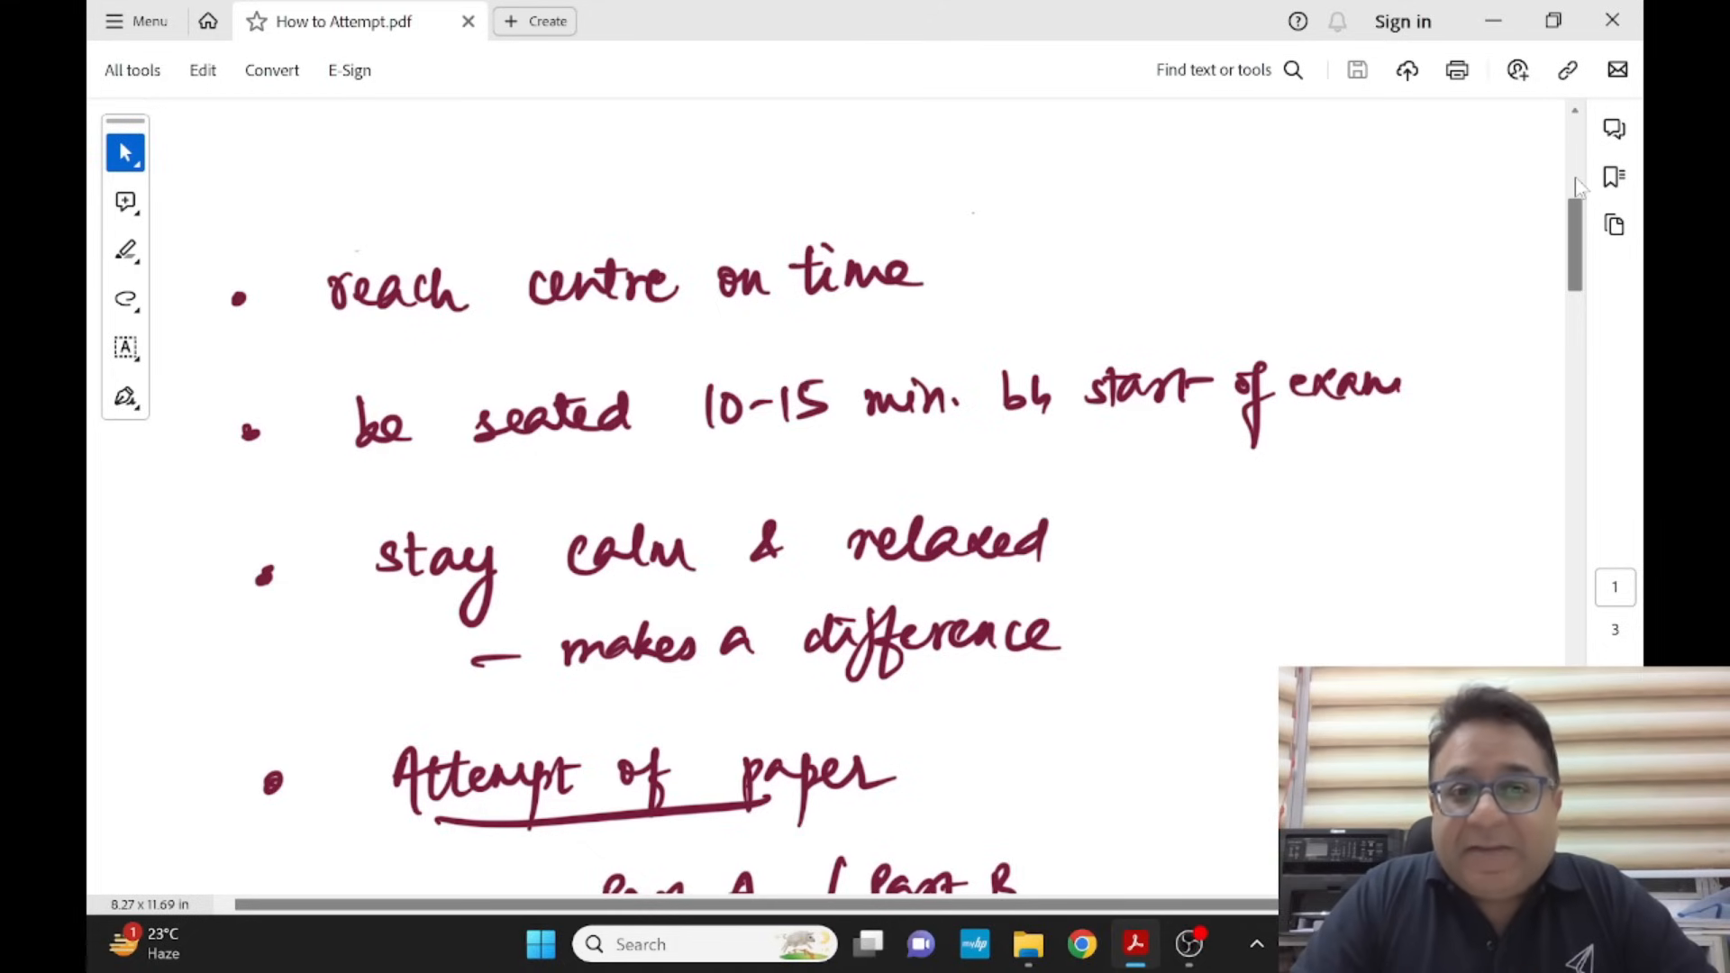
scroll("down", 3)
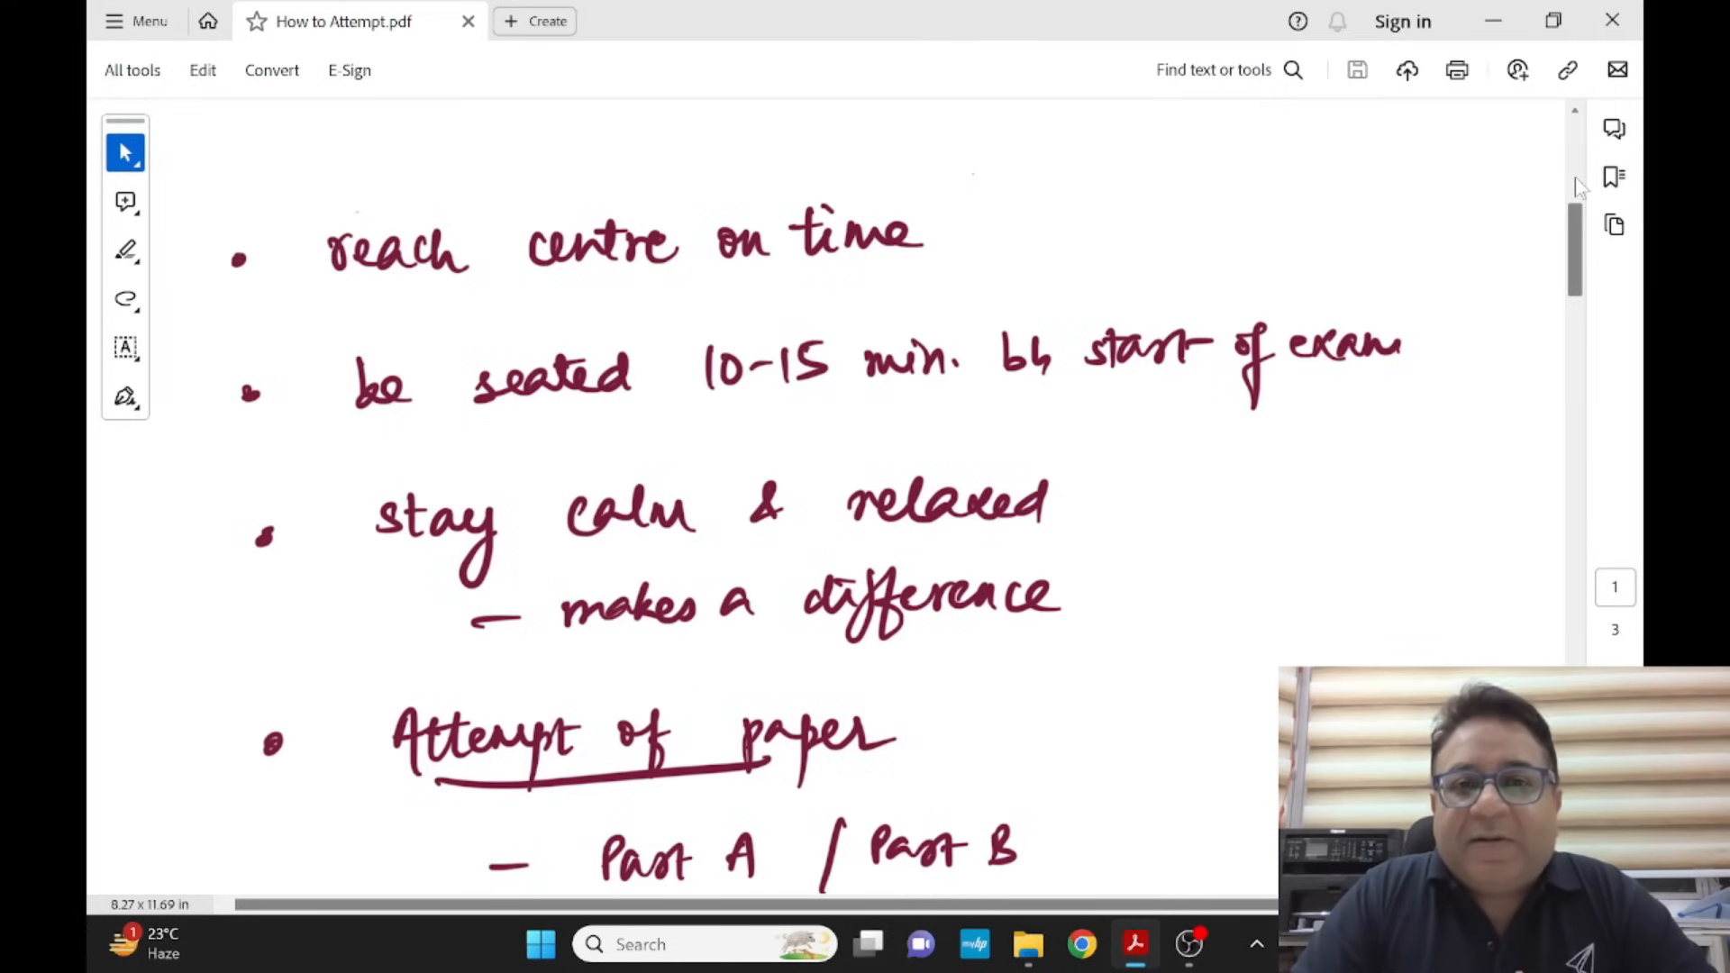
scroll("down", 3)
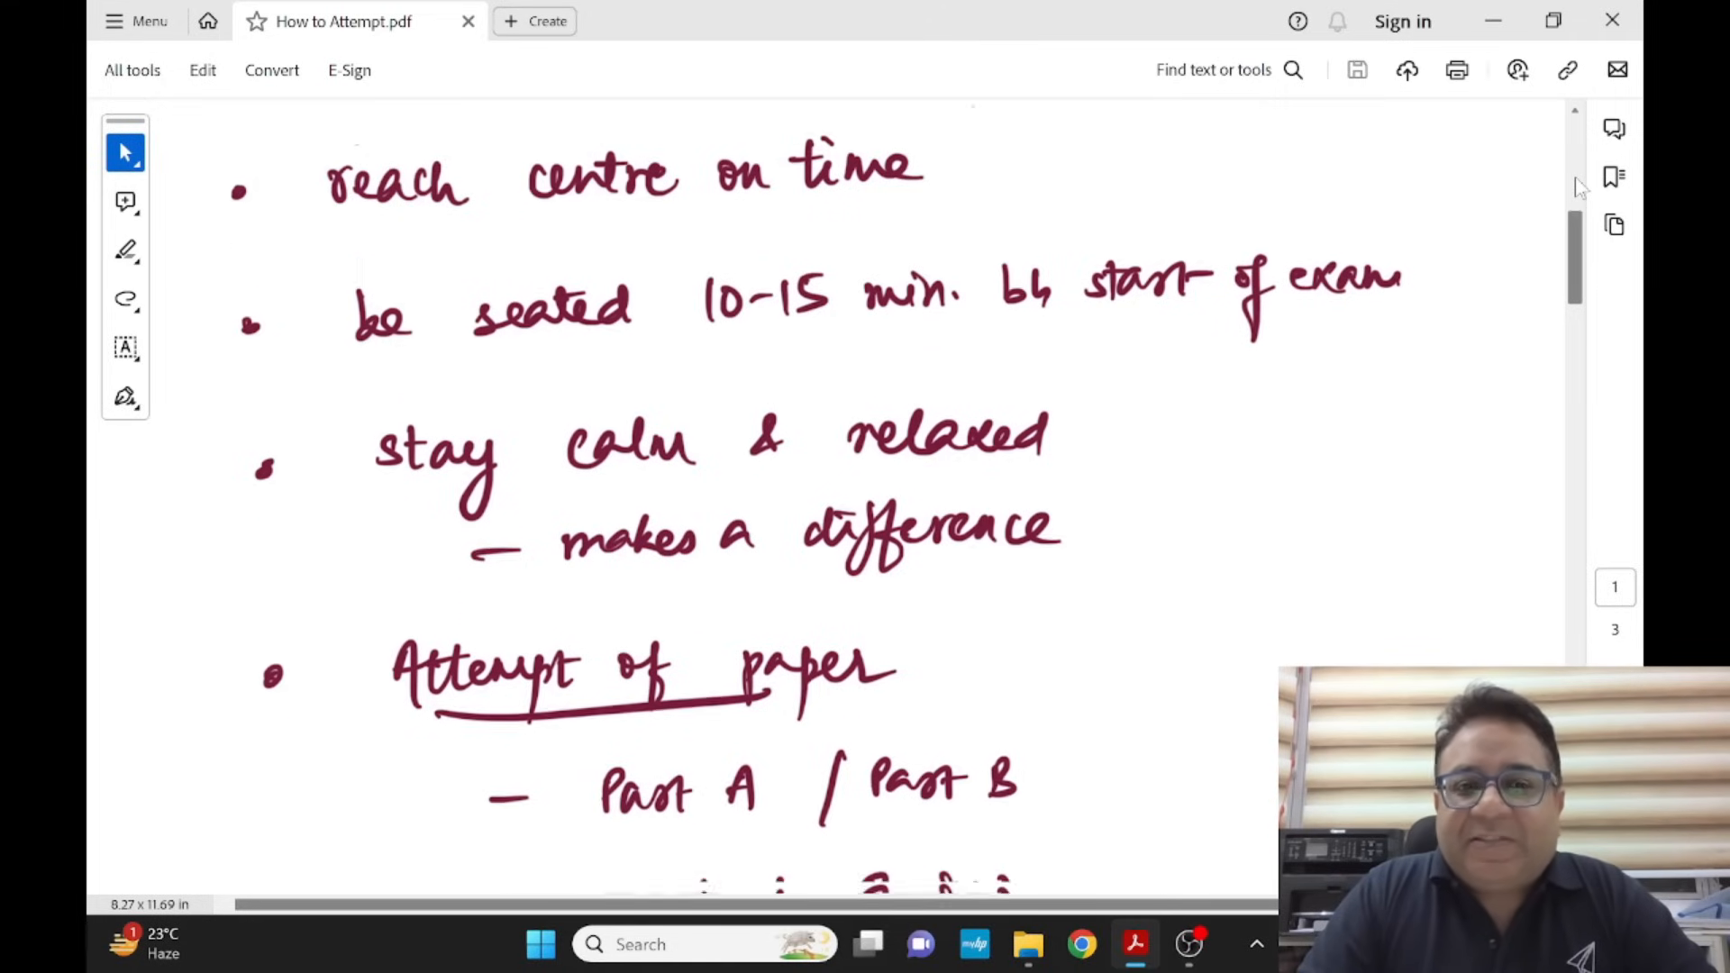
scroll("down", 3)
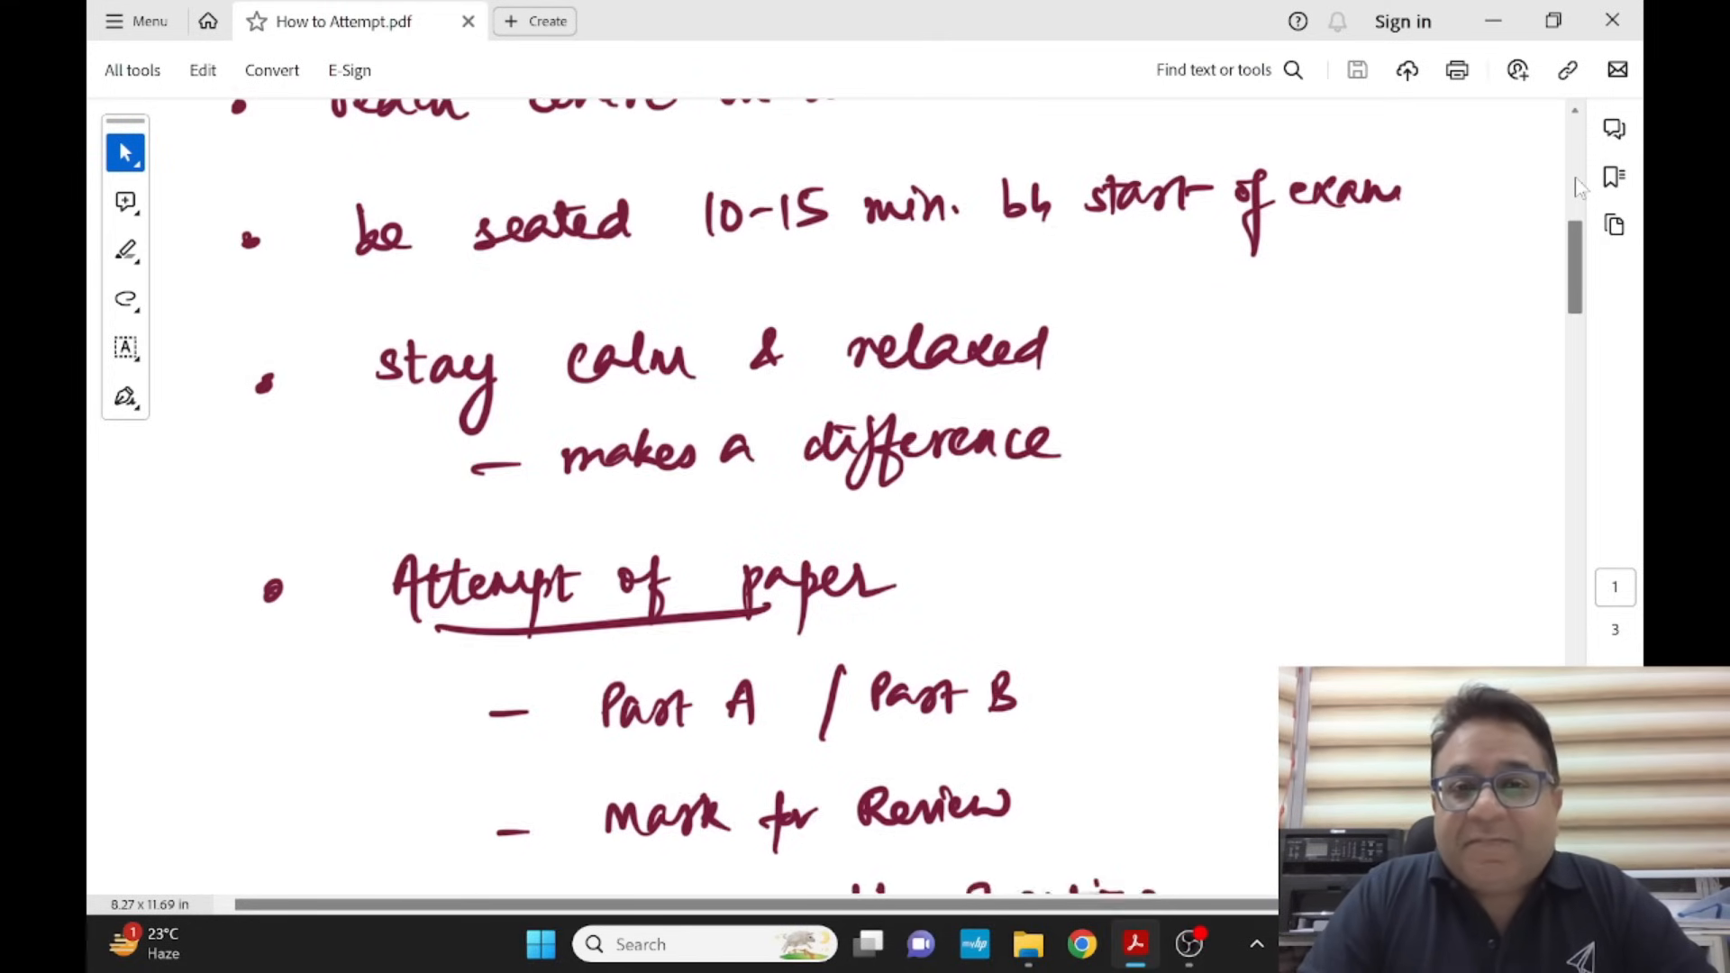
scroll("down", 3)
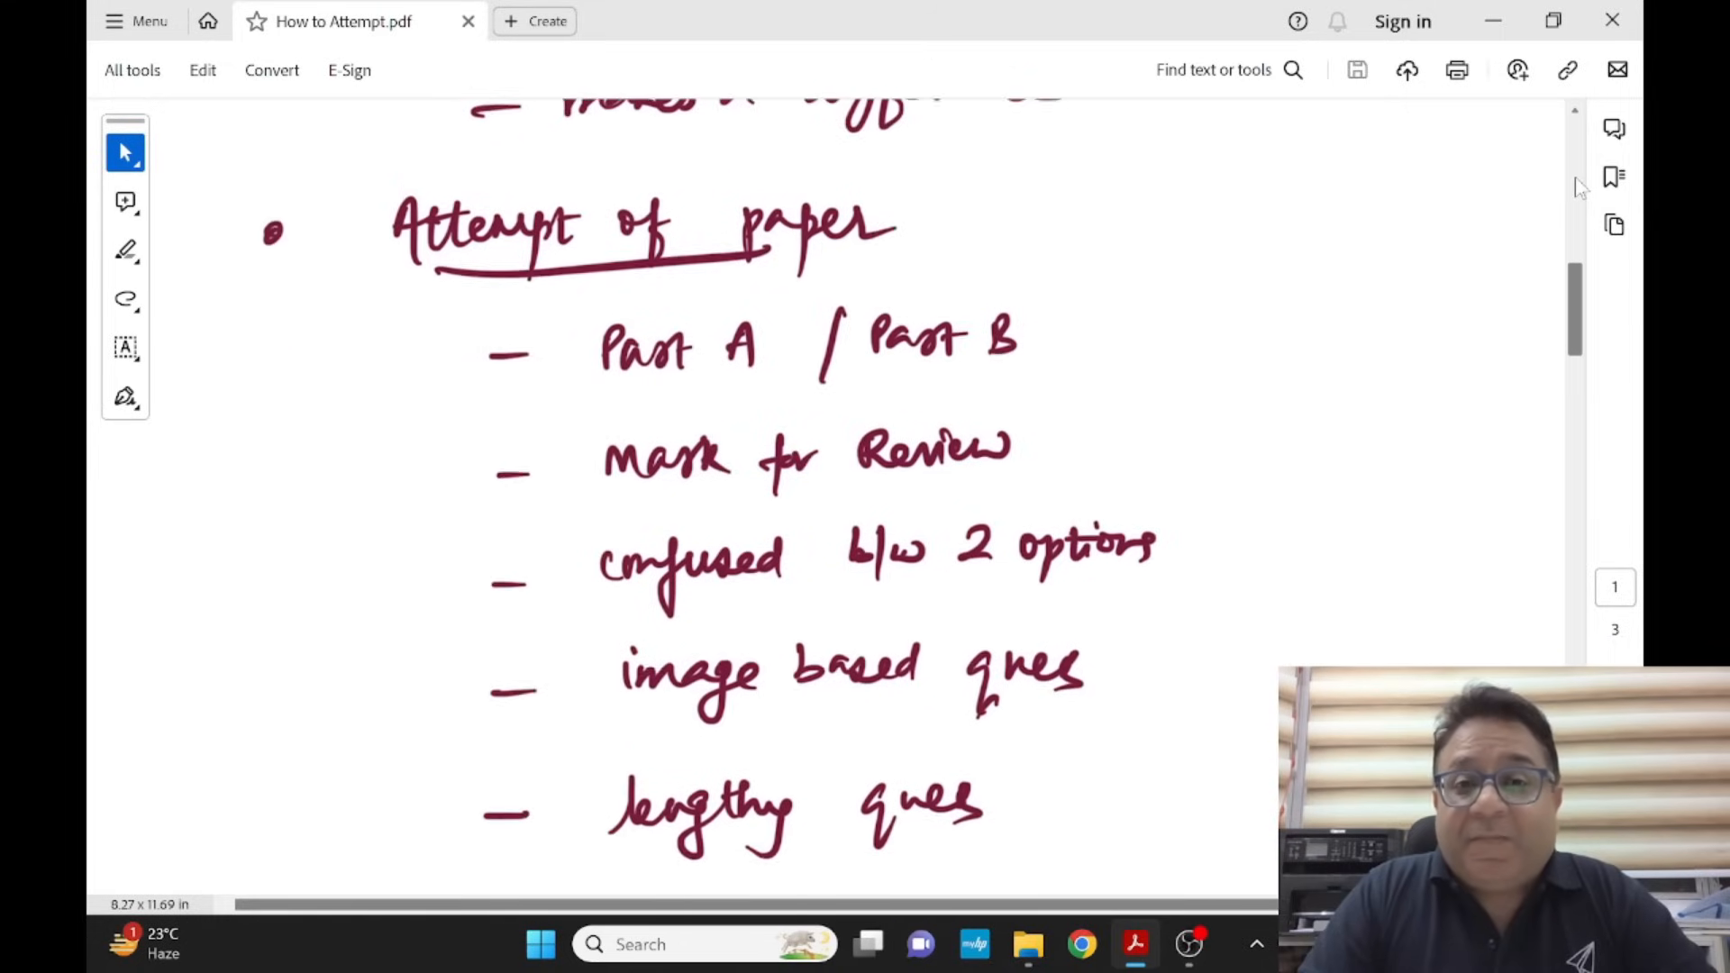
scroll("up", 3)
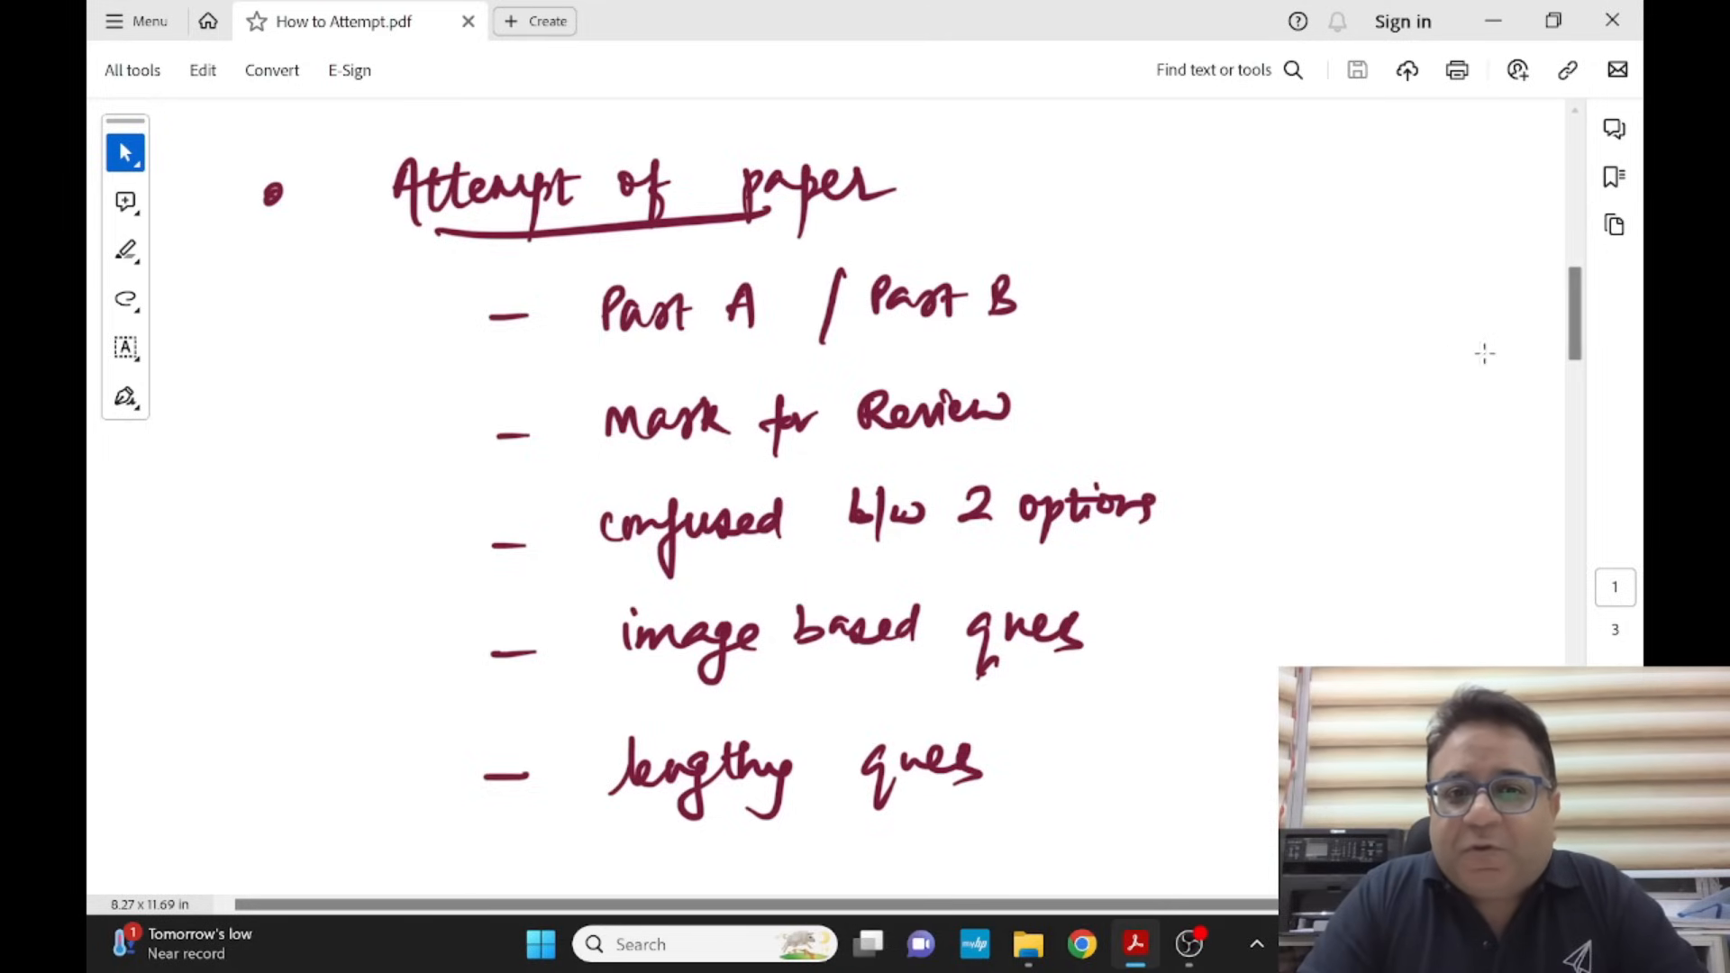
mouse_move(1578, 309)
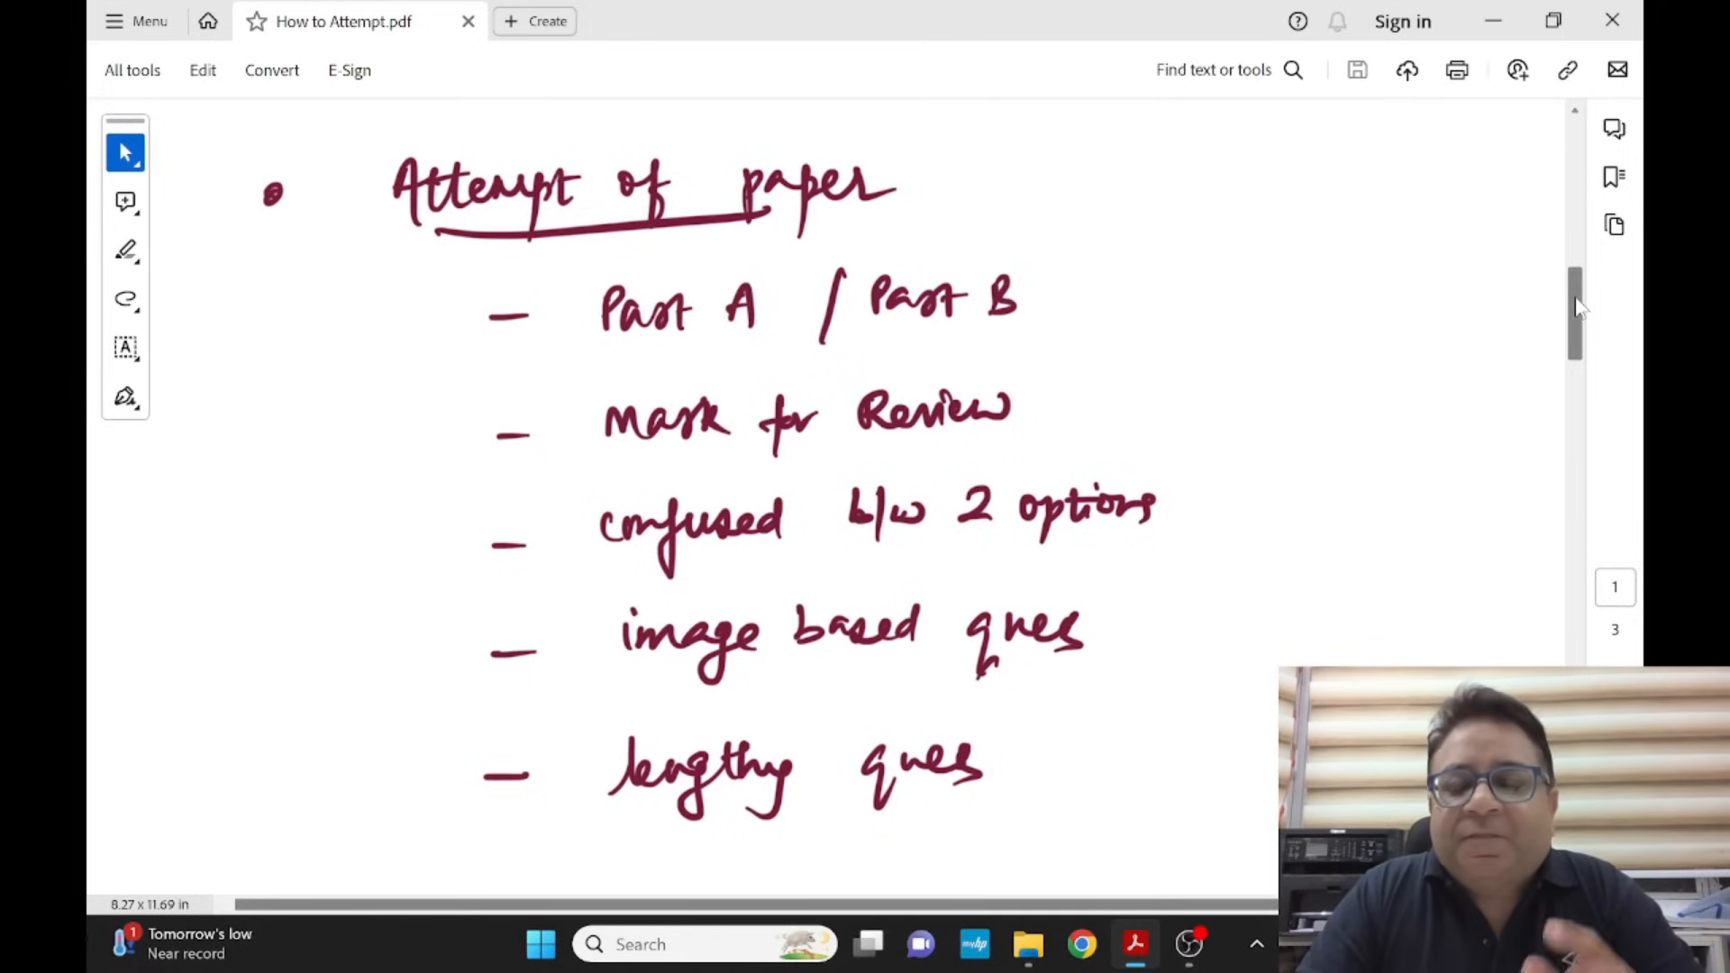
scroll("down", 3)
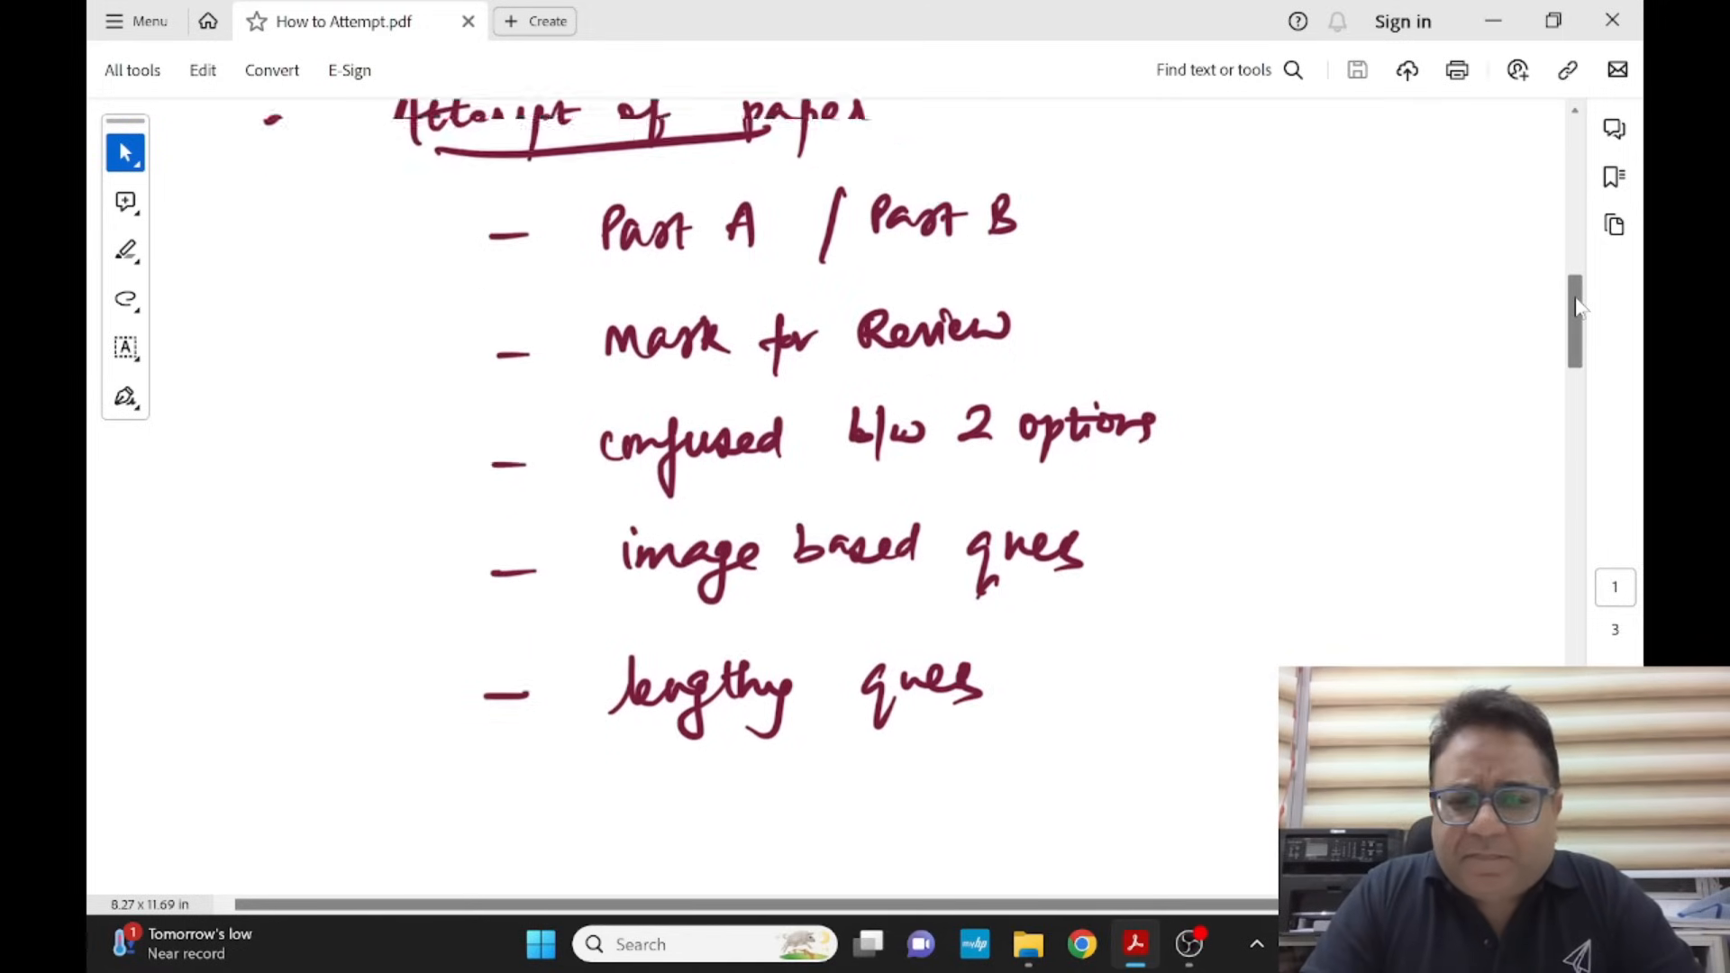
scroll("down", 3)
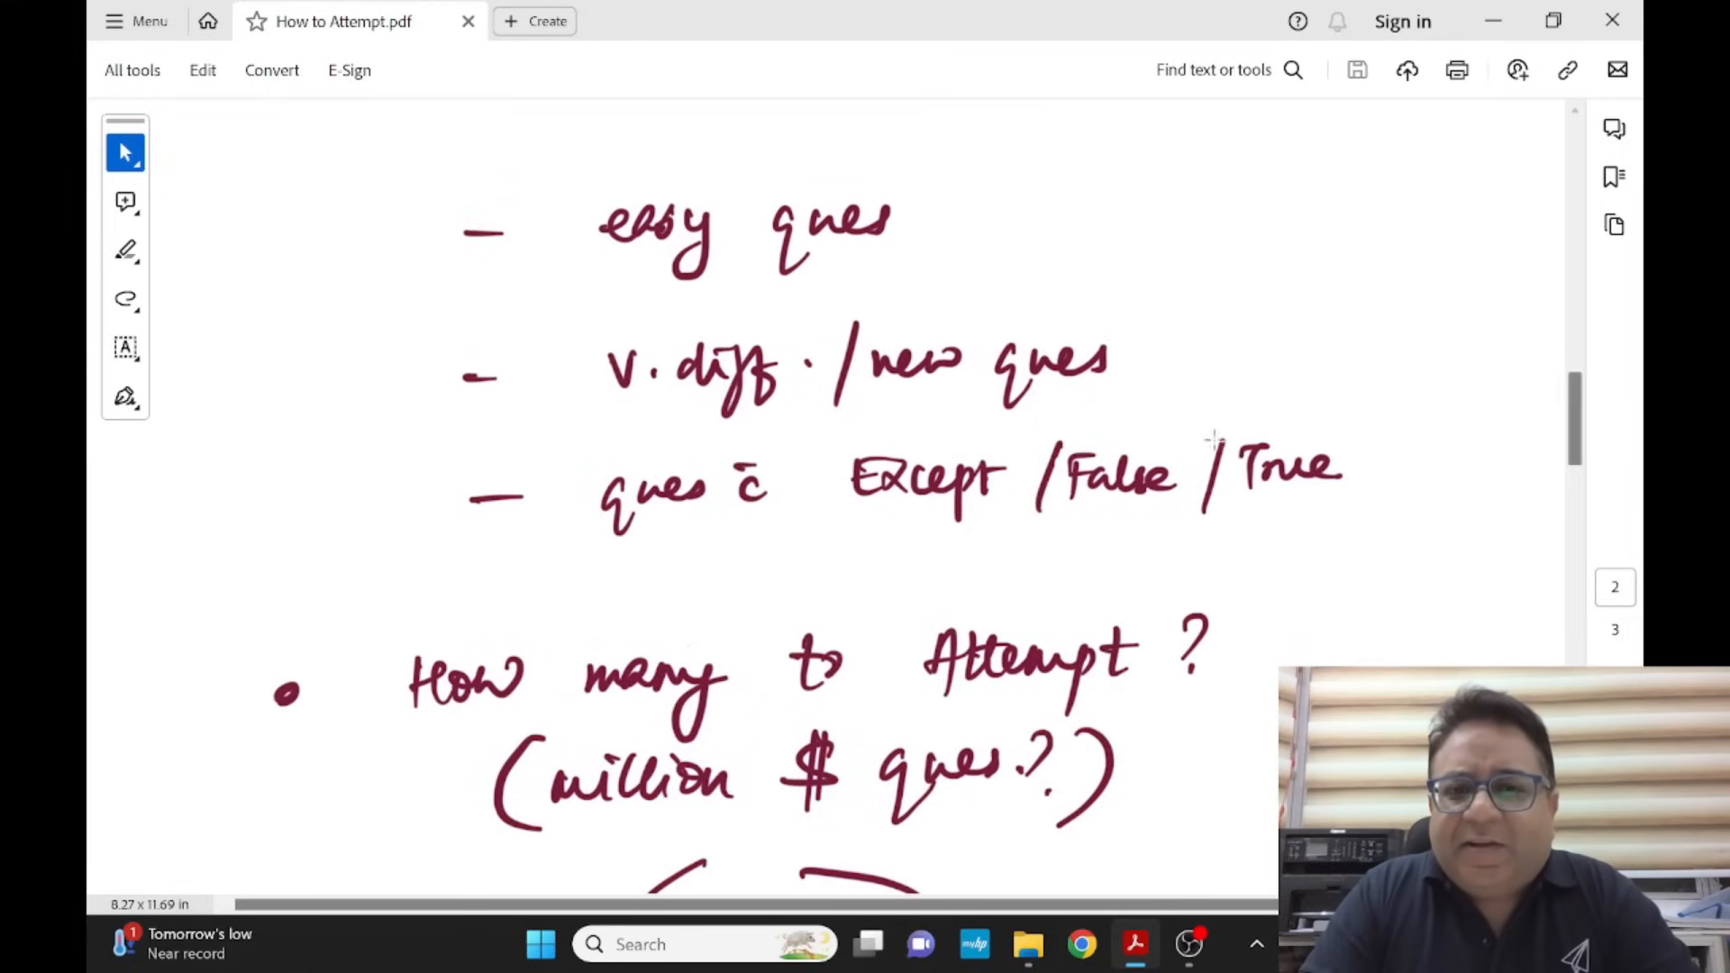
mouse_move(1103, 499)
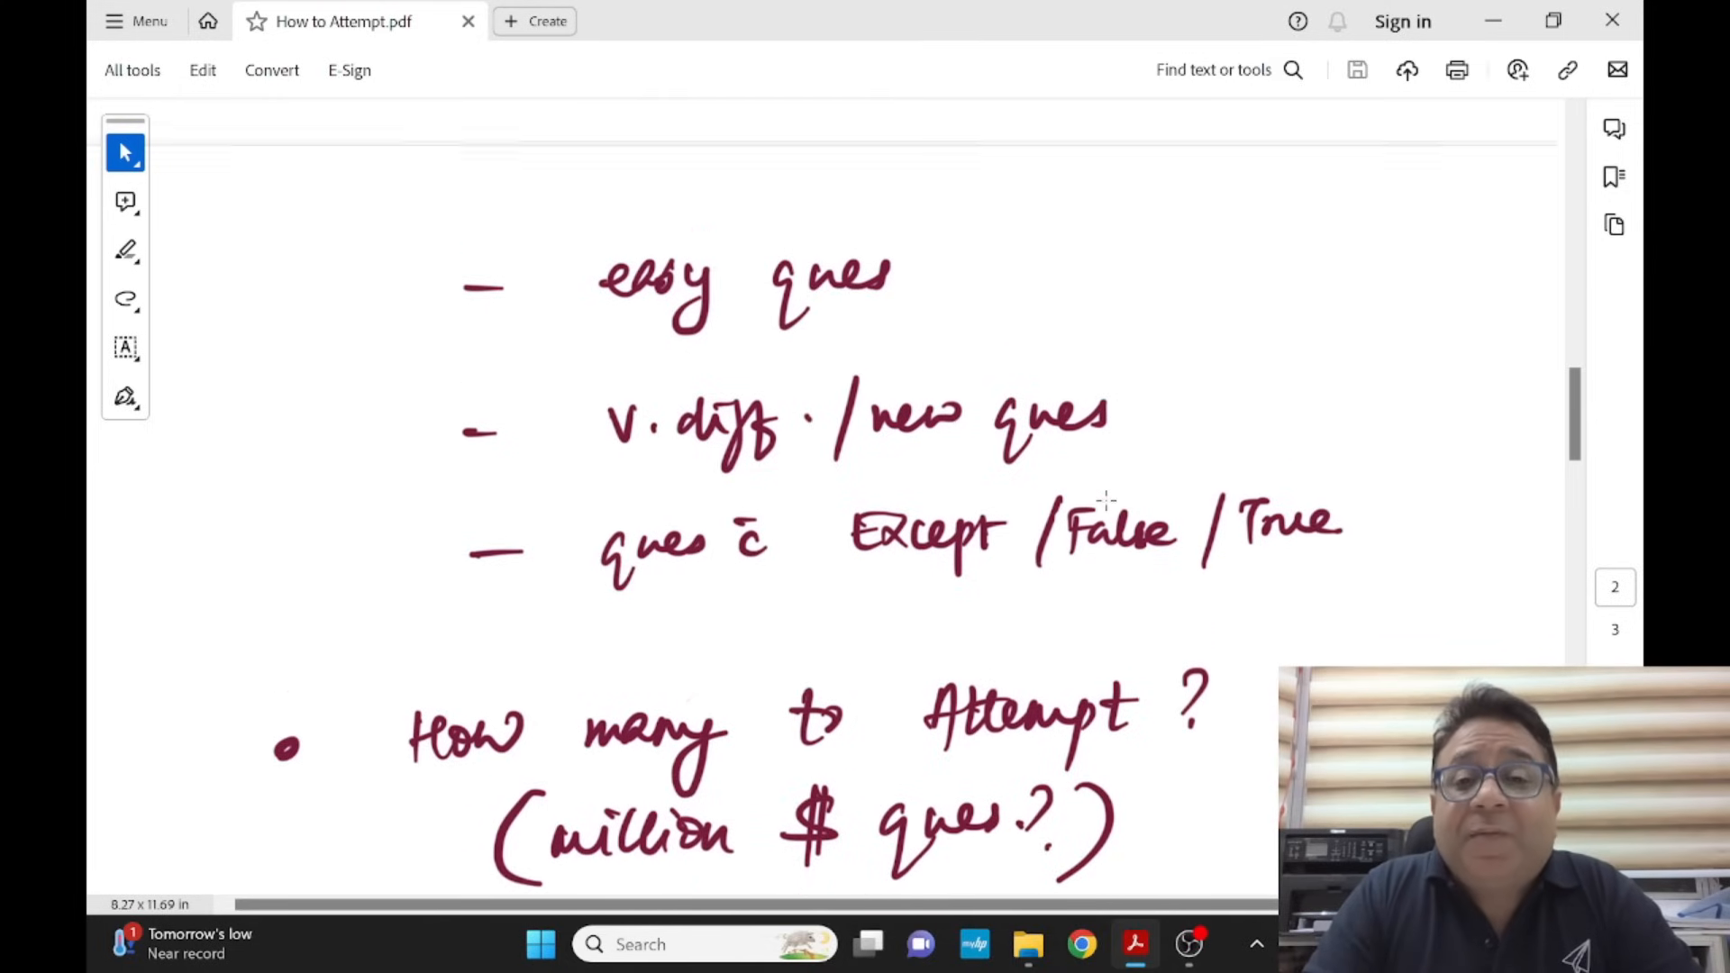
scroll("up", 3)
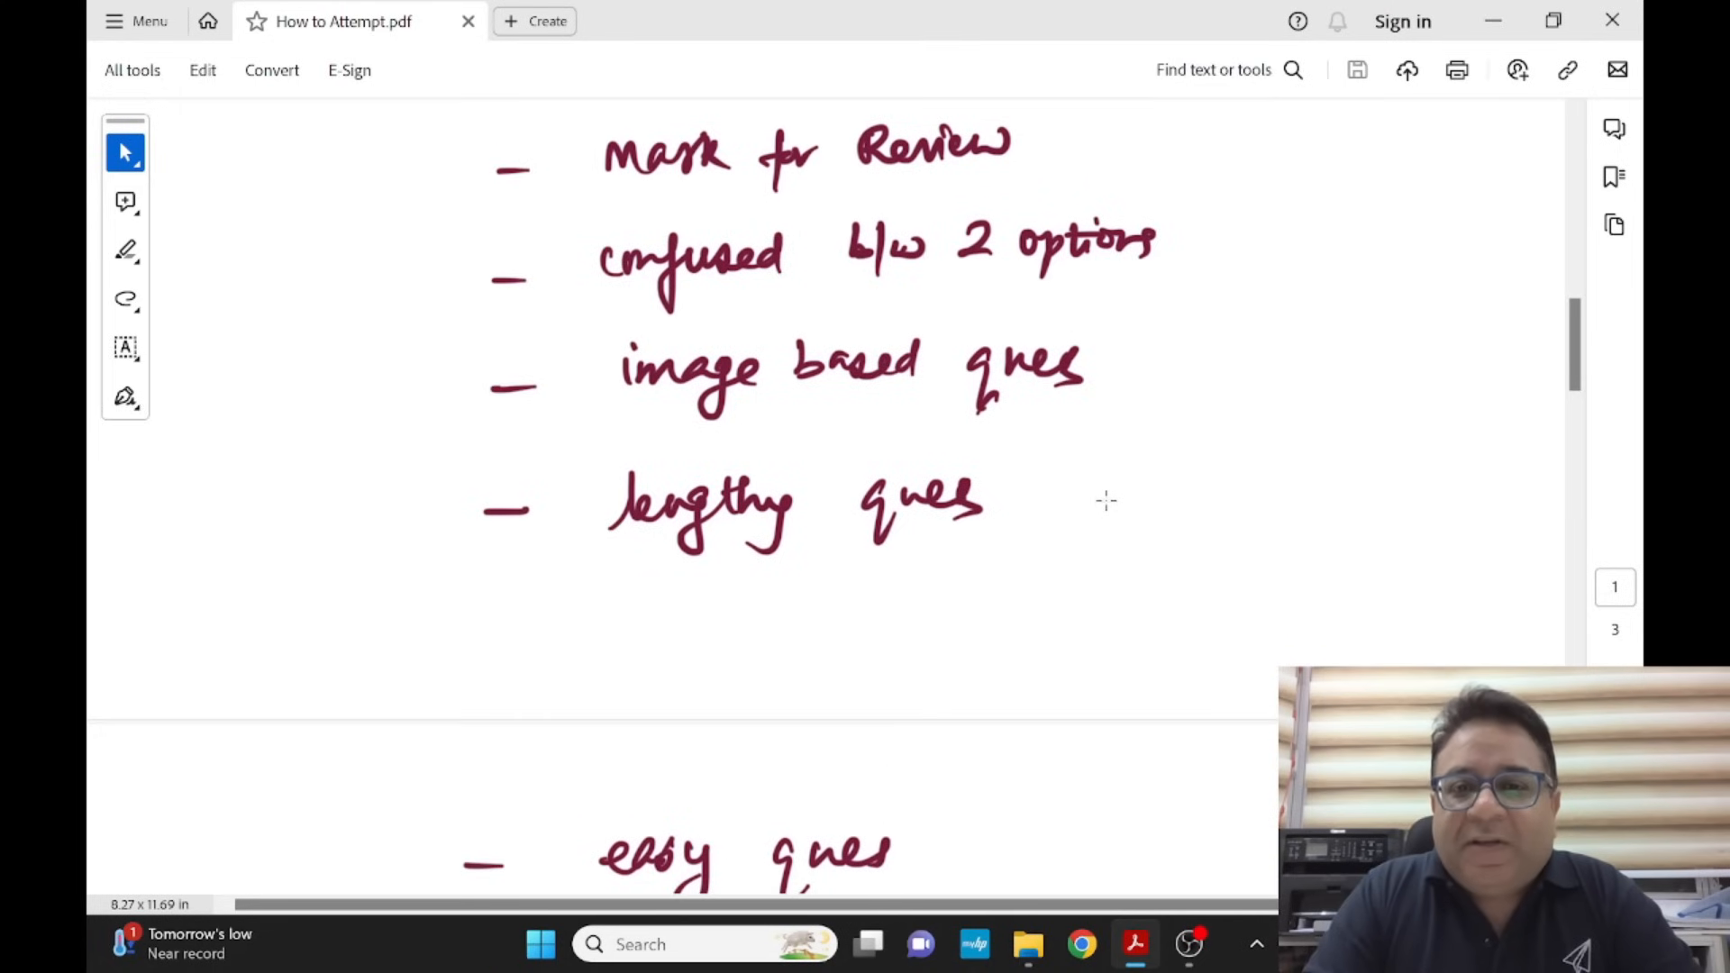
scroll("up", 3)
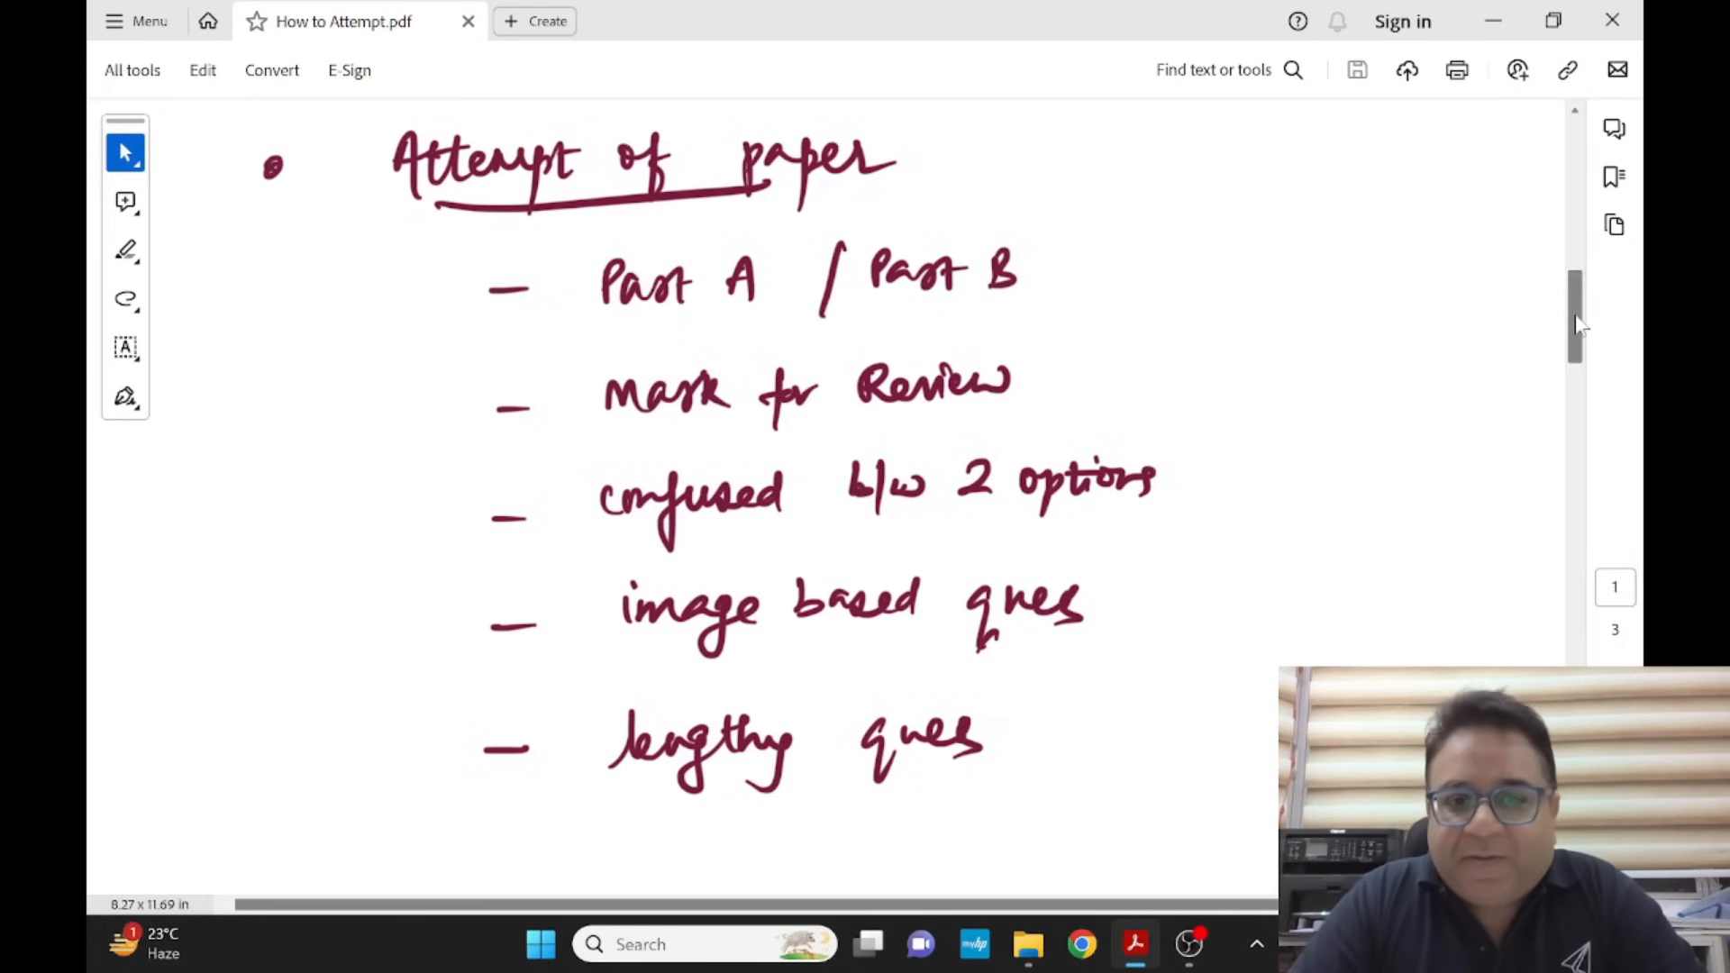
scroll("up", 3)
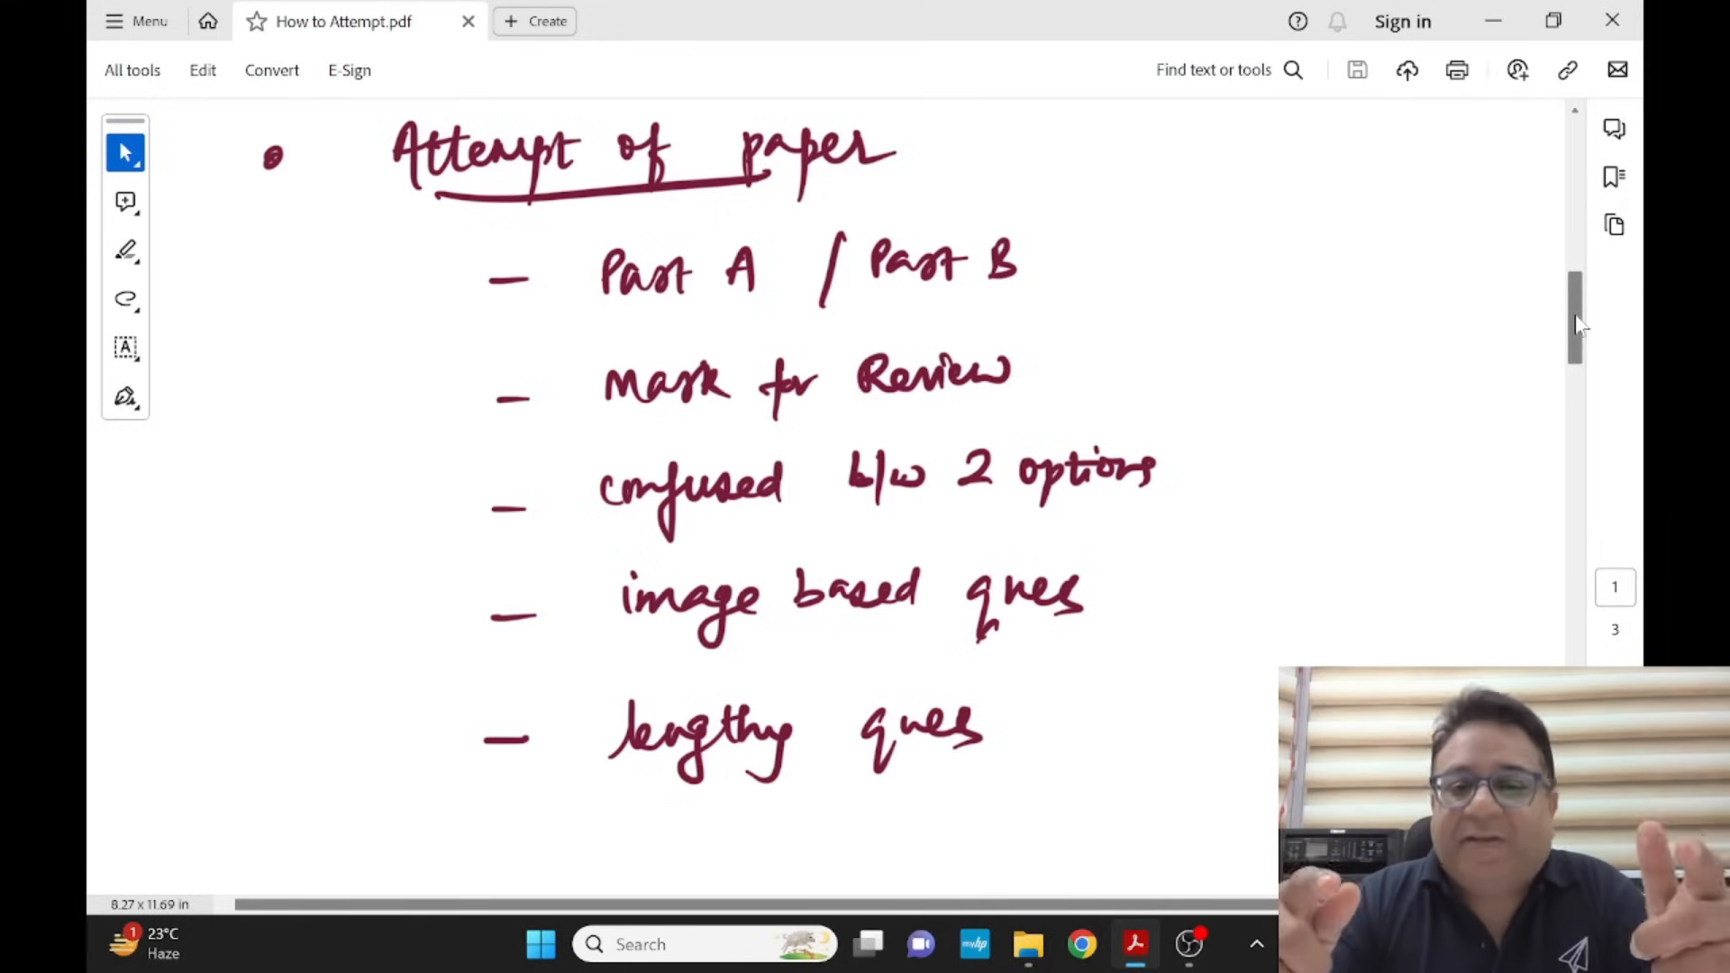
scroll("down", 3)
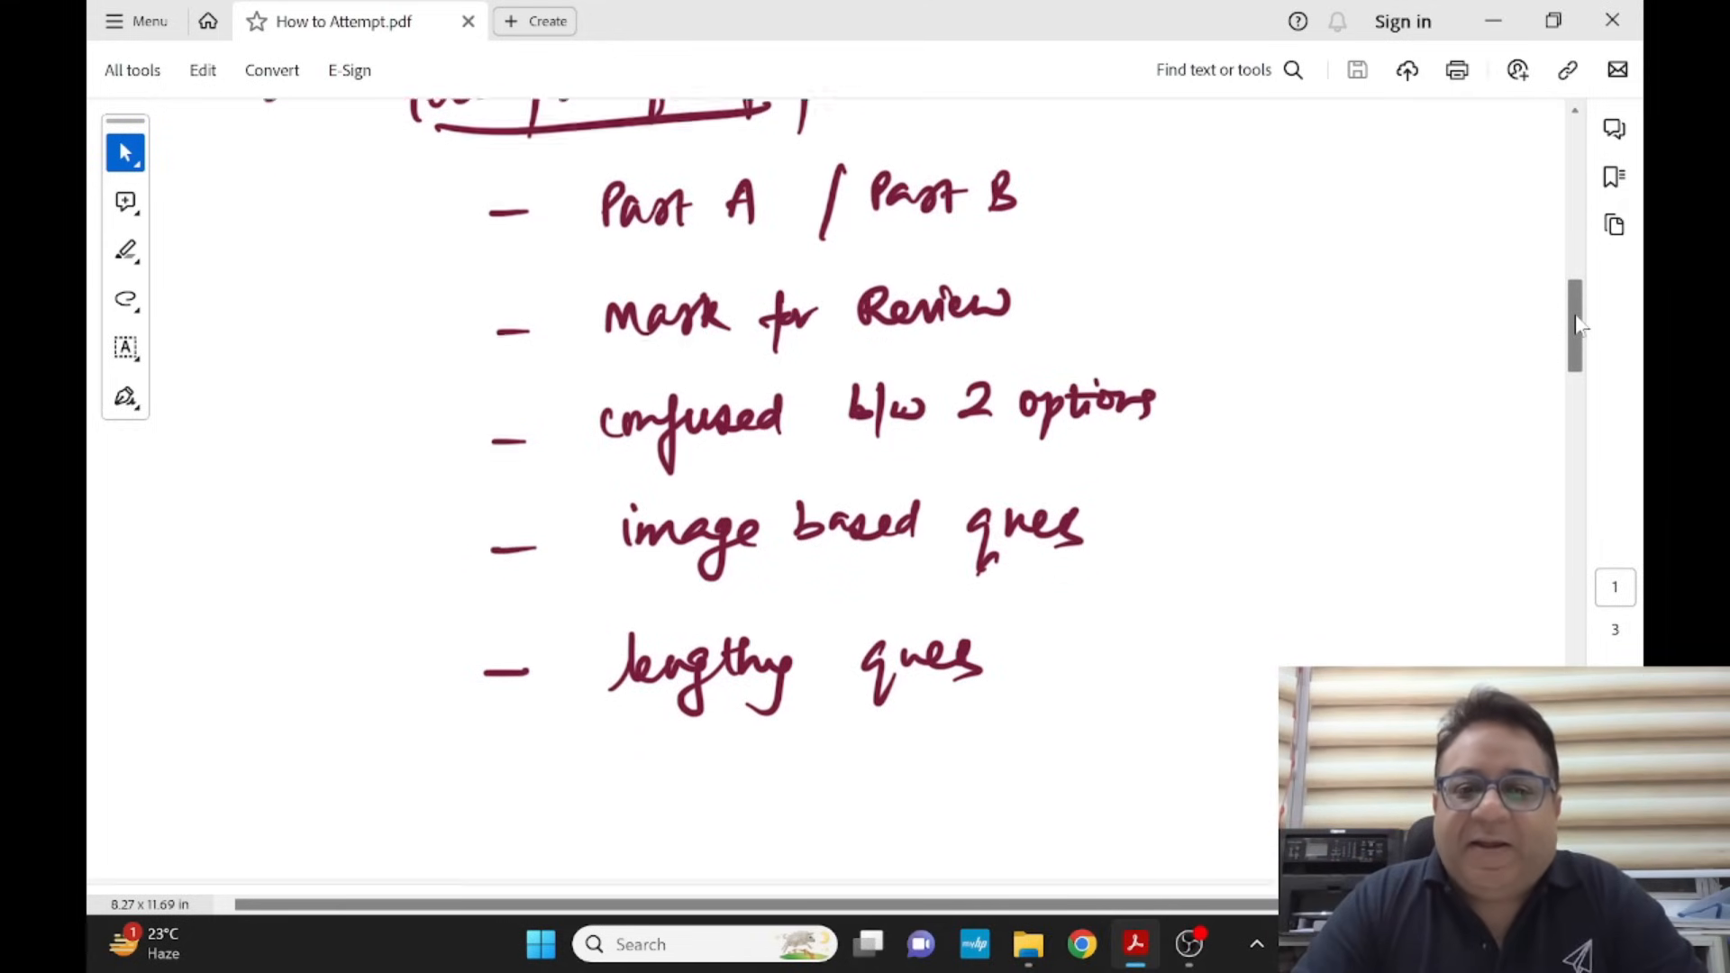
scroll("down", 3)
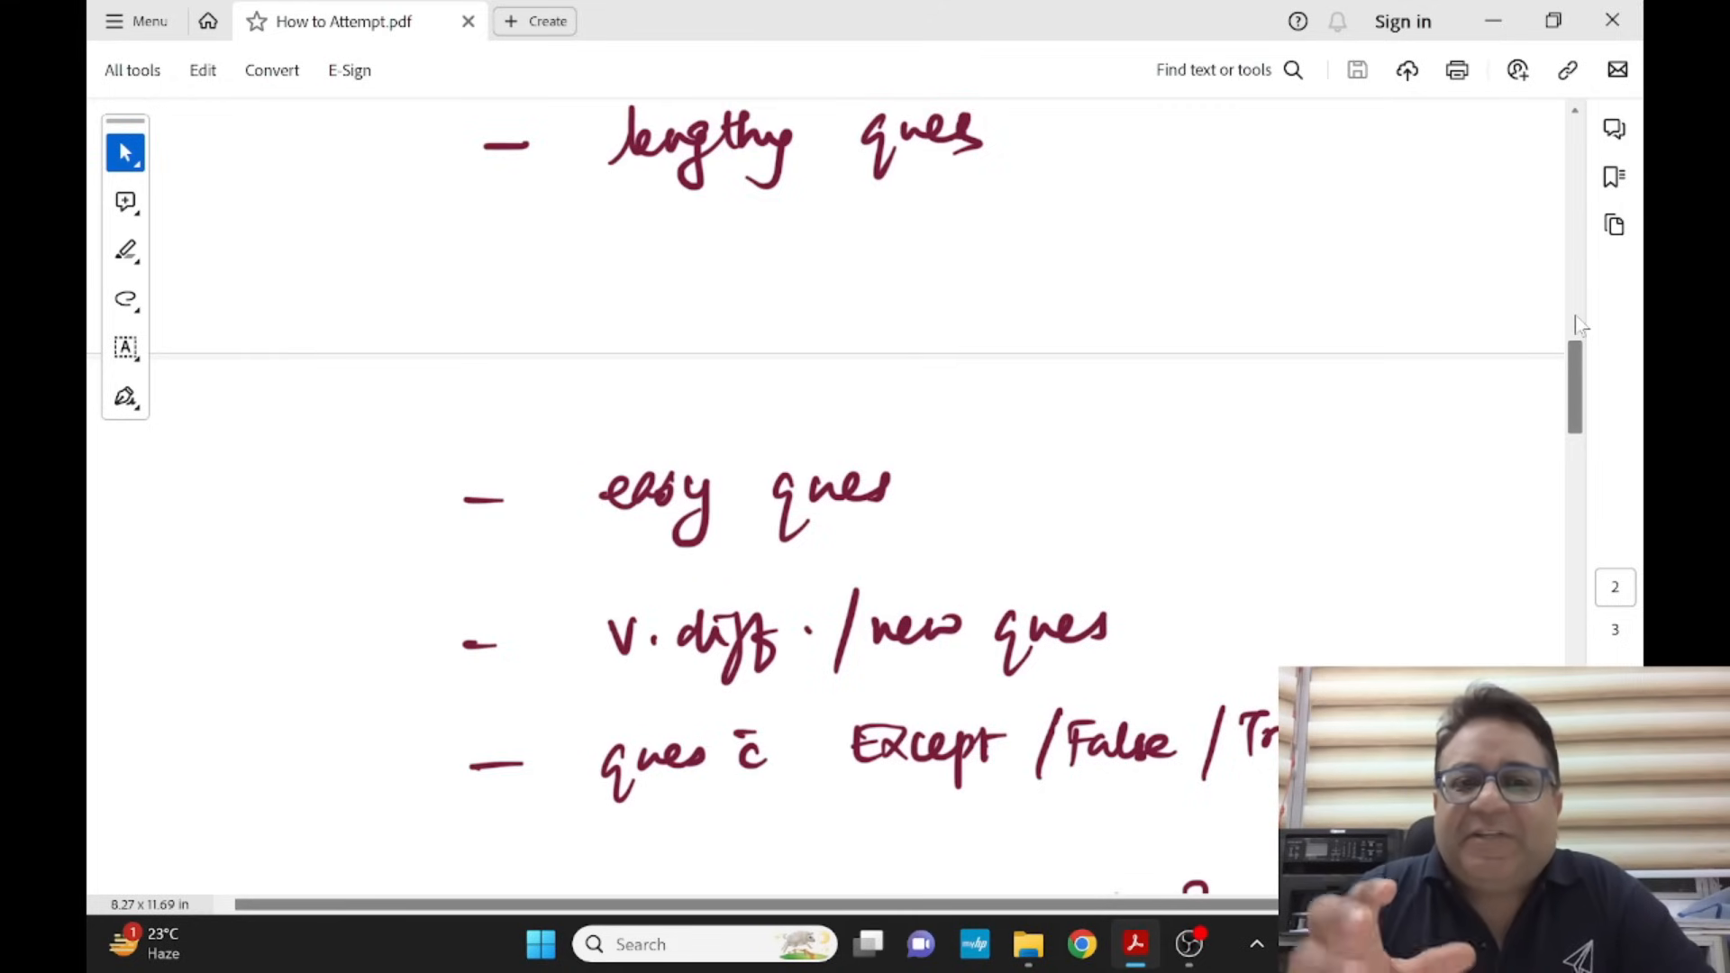
scroll("down", 3)
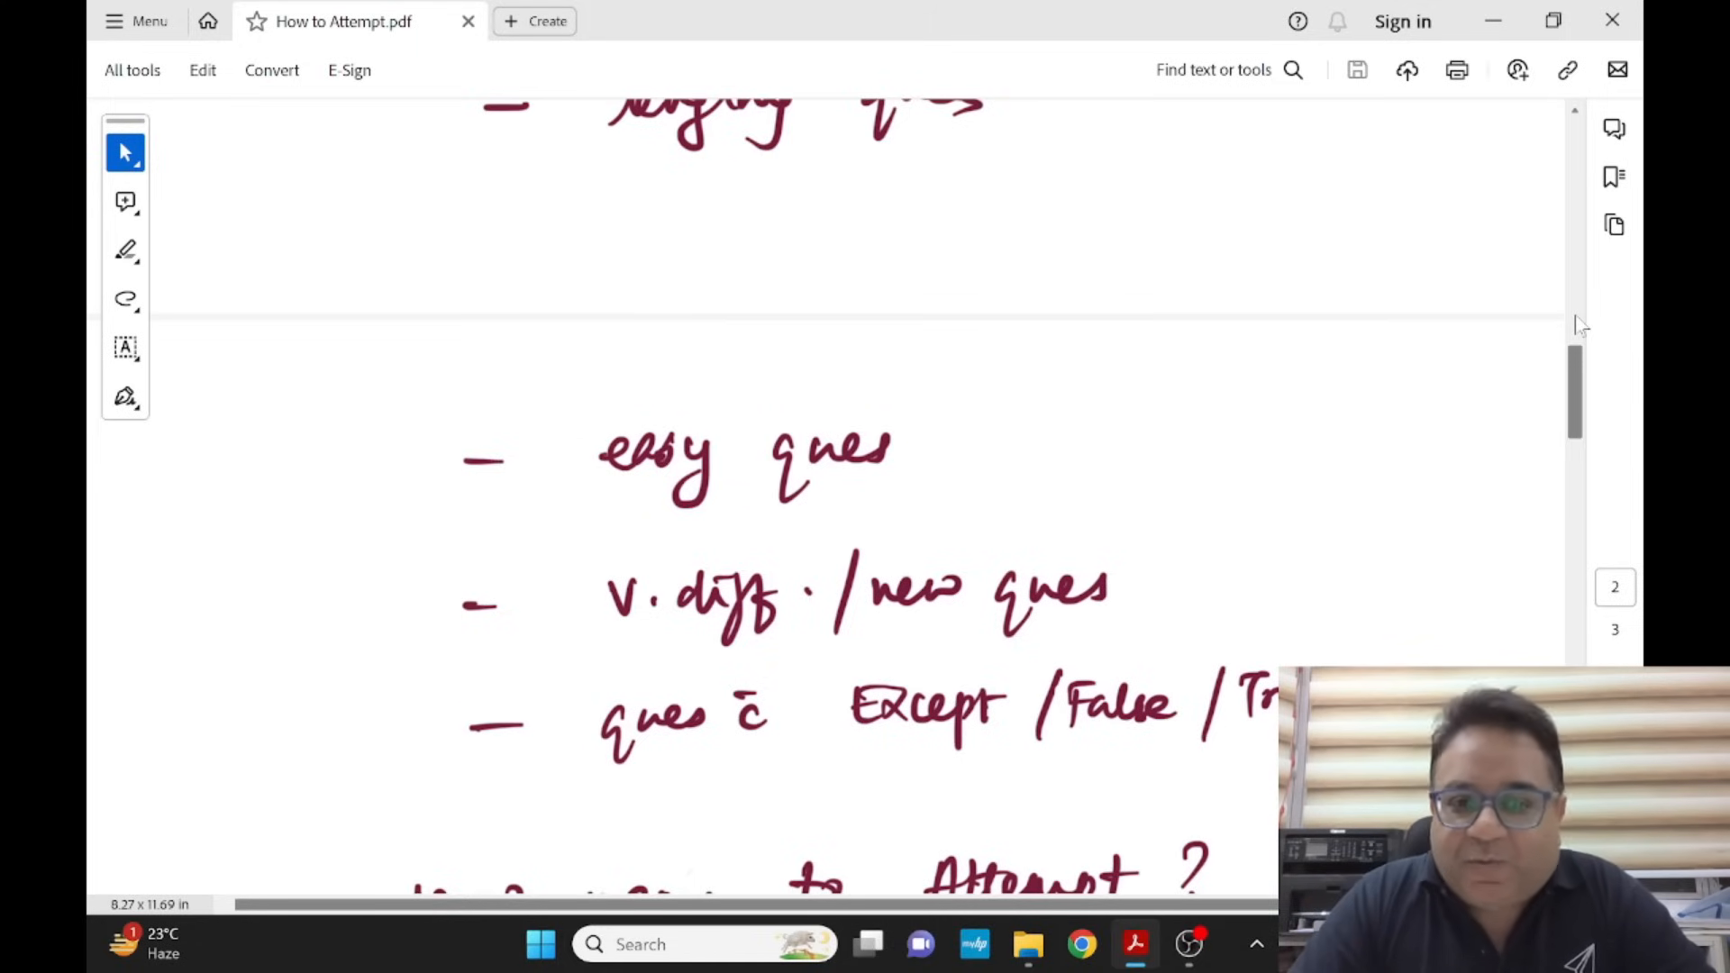
scroll("down", 3)
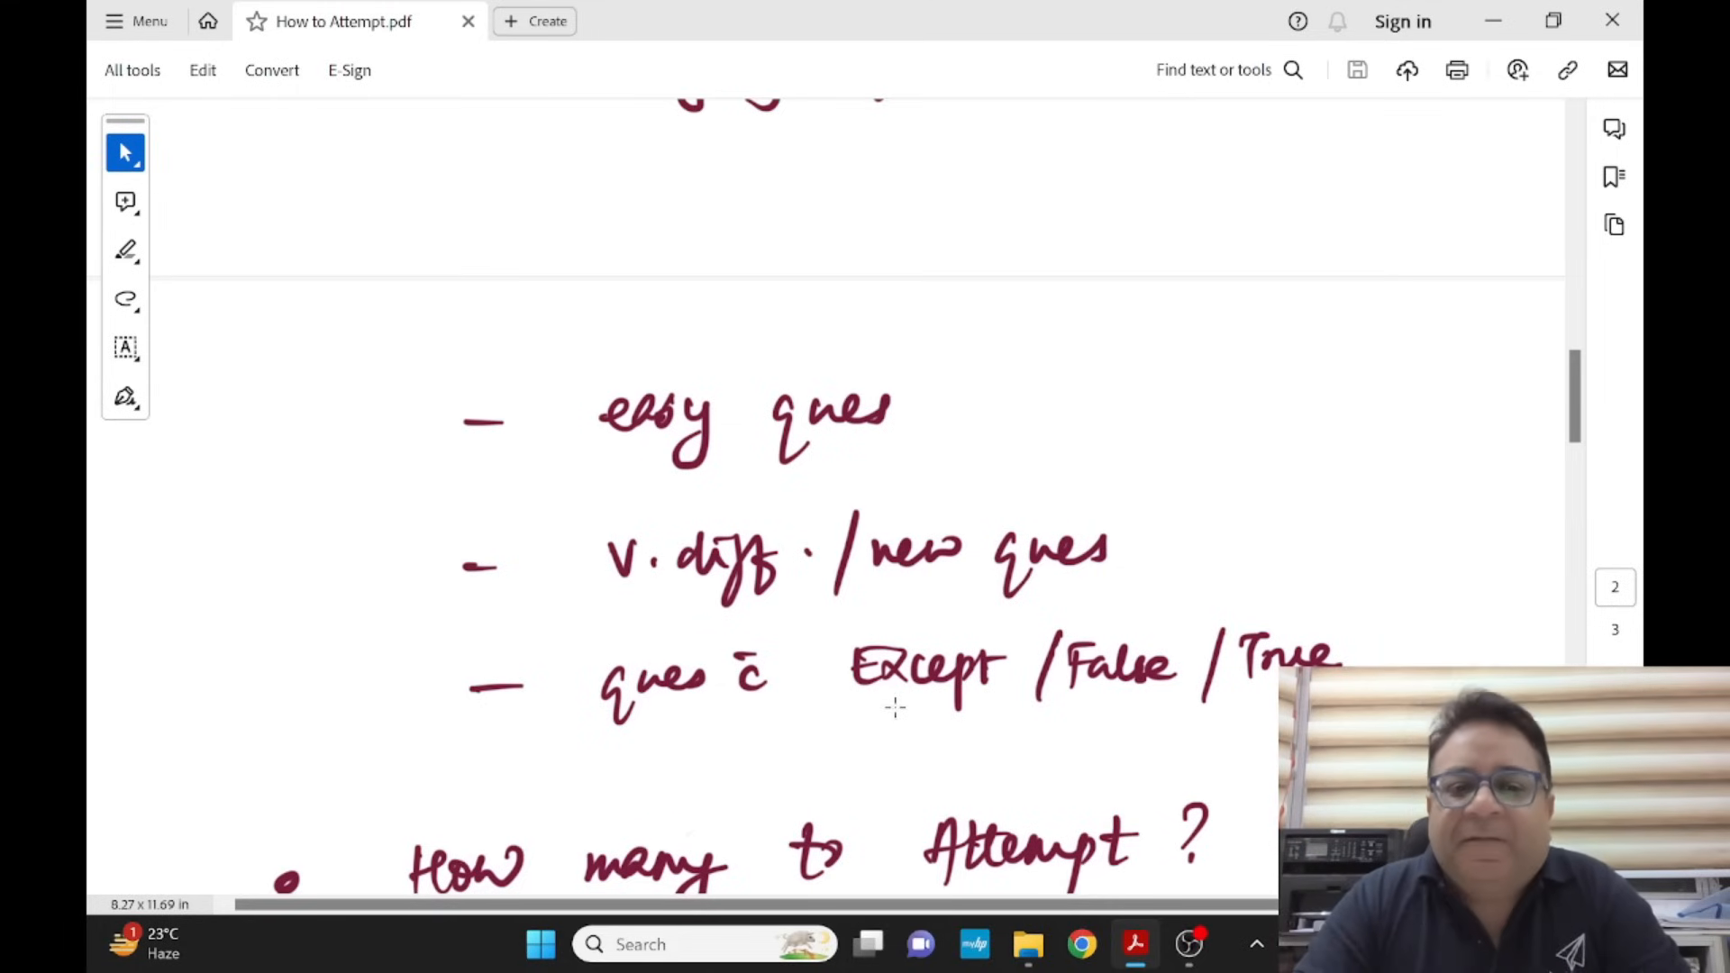
scroll("down", 3)
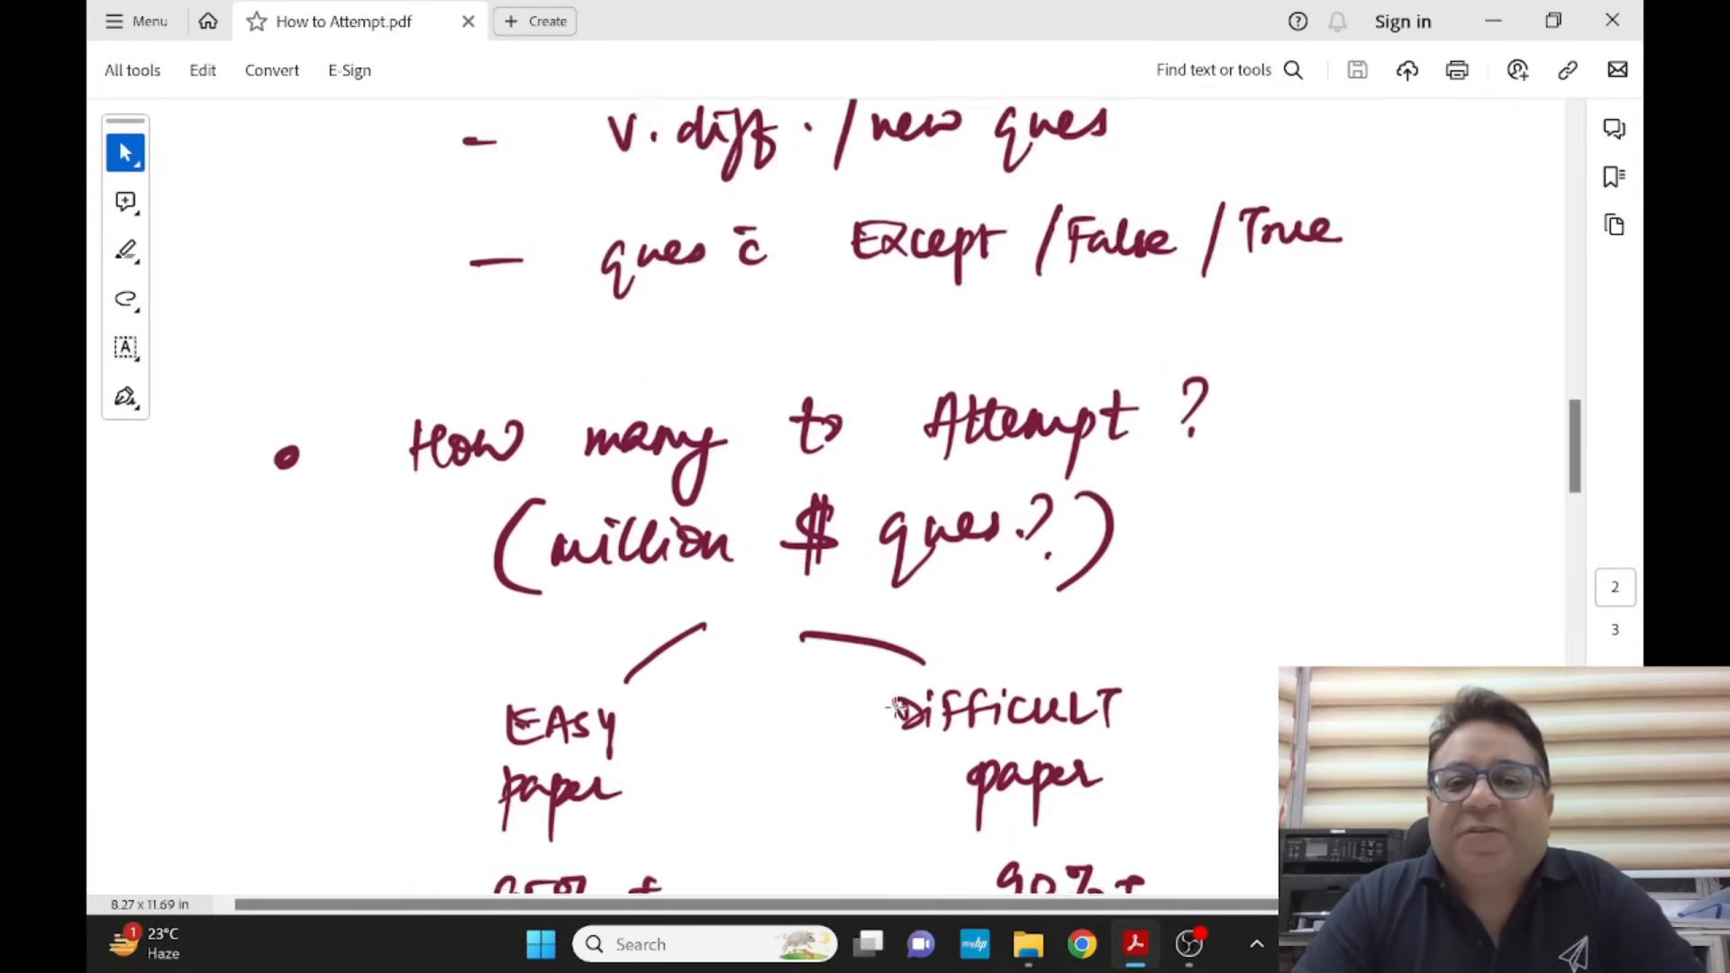
scroll("down", 3)
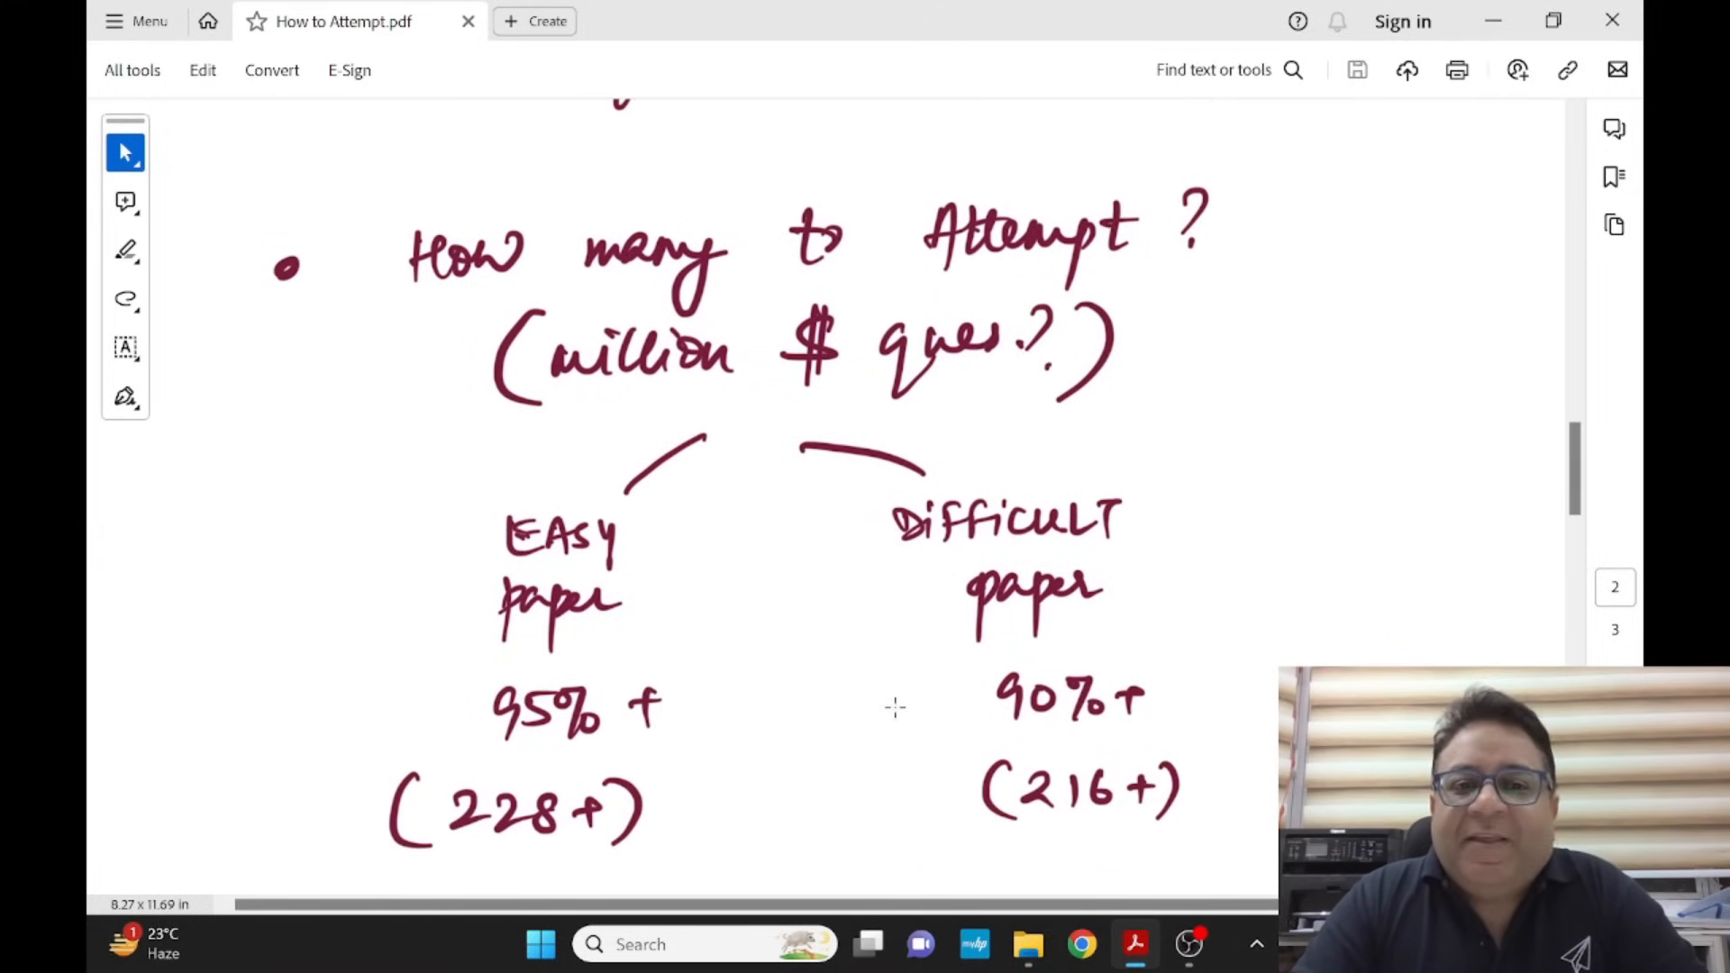
scroll("down", 3)
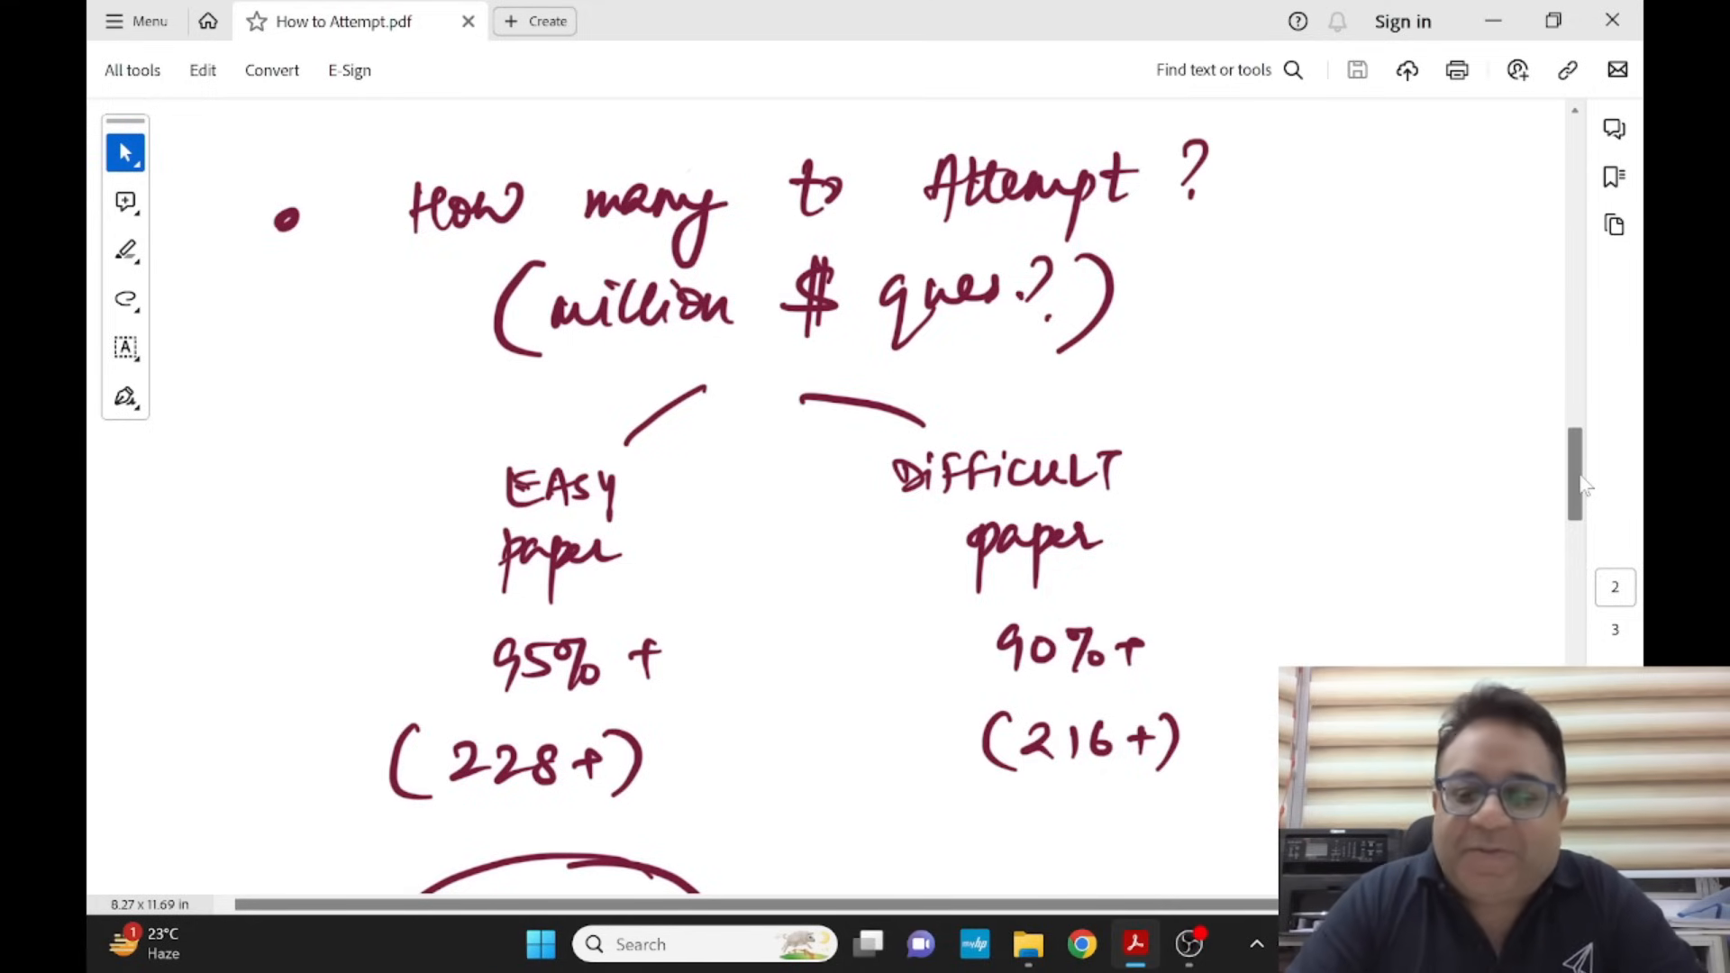
scroll("down", 3)
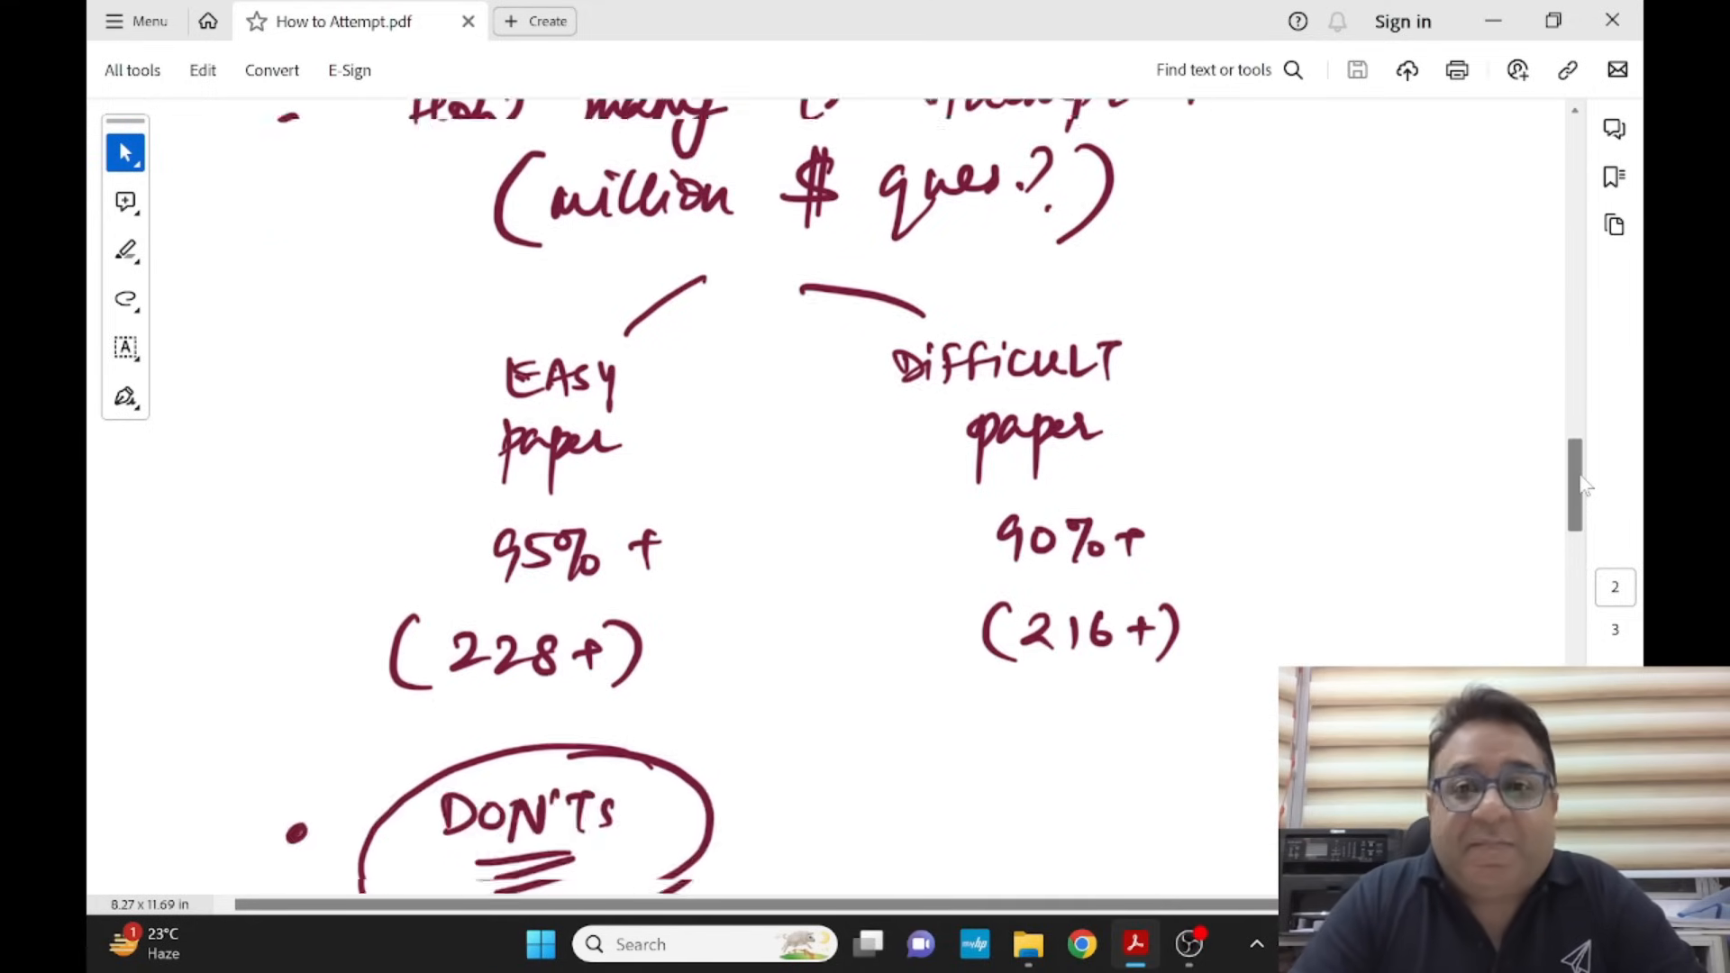
scroll("down", 3)
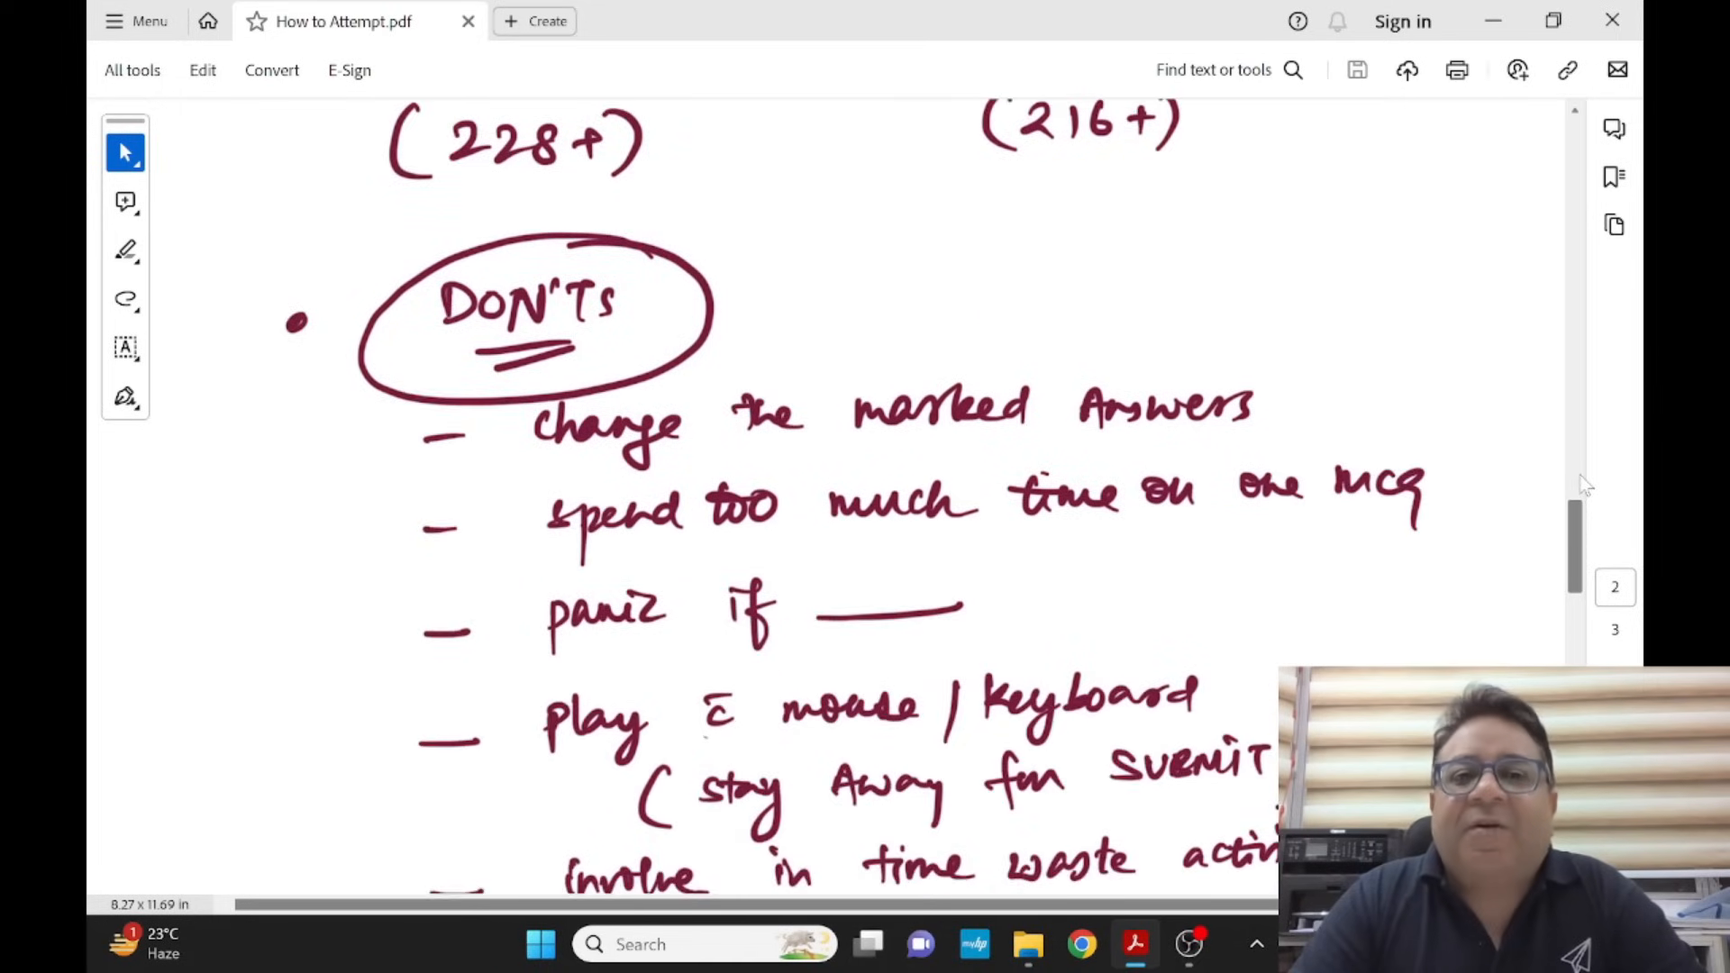
scroll("down", 3)
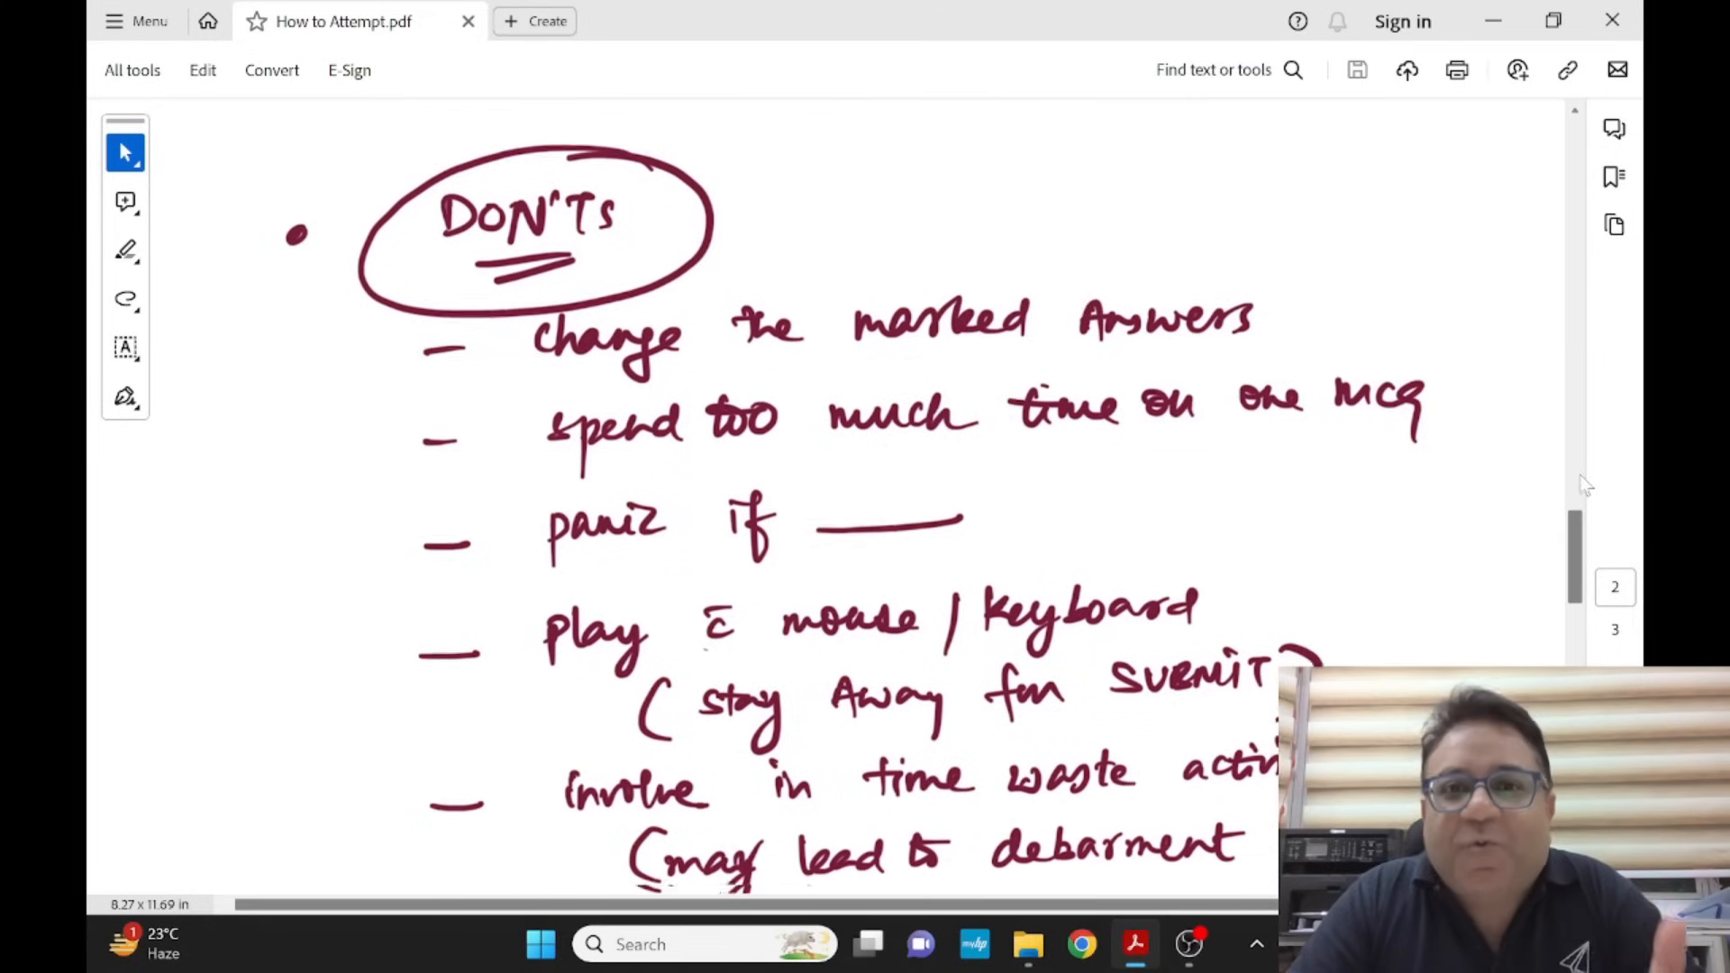
scroll("up", 3)
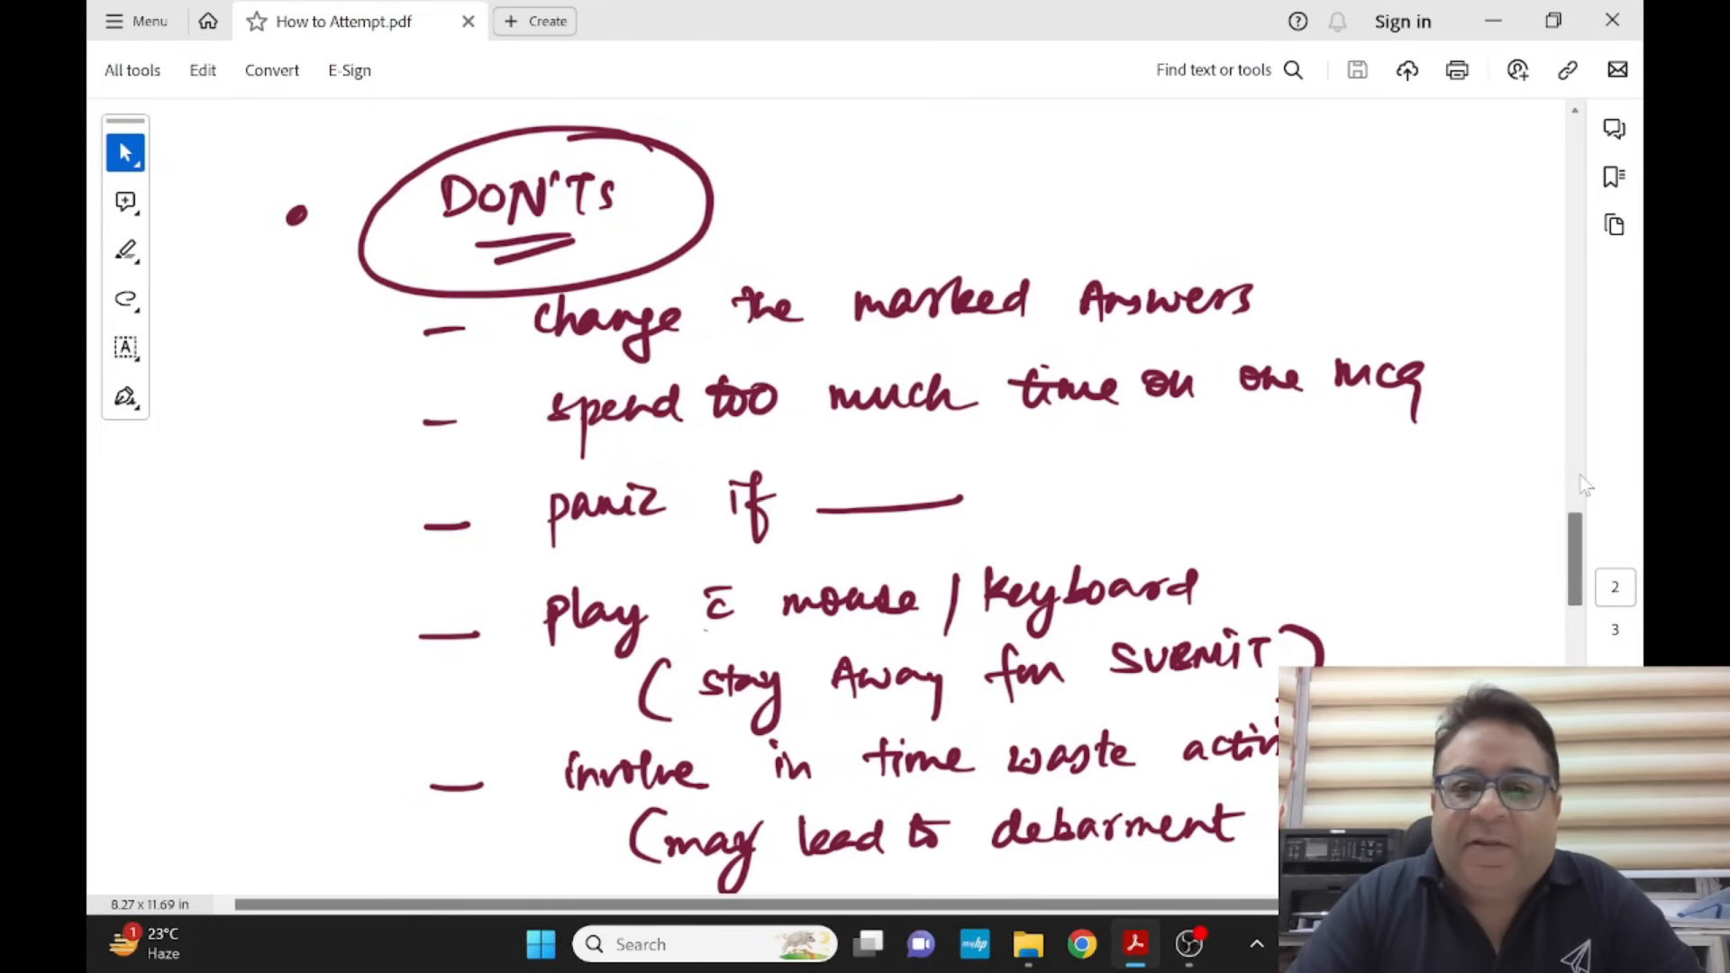
scroll("down", 3)
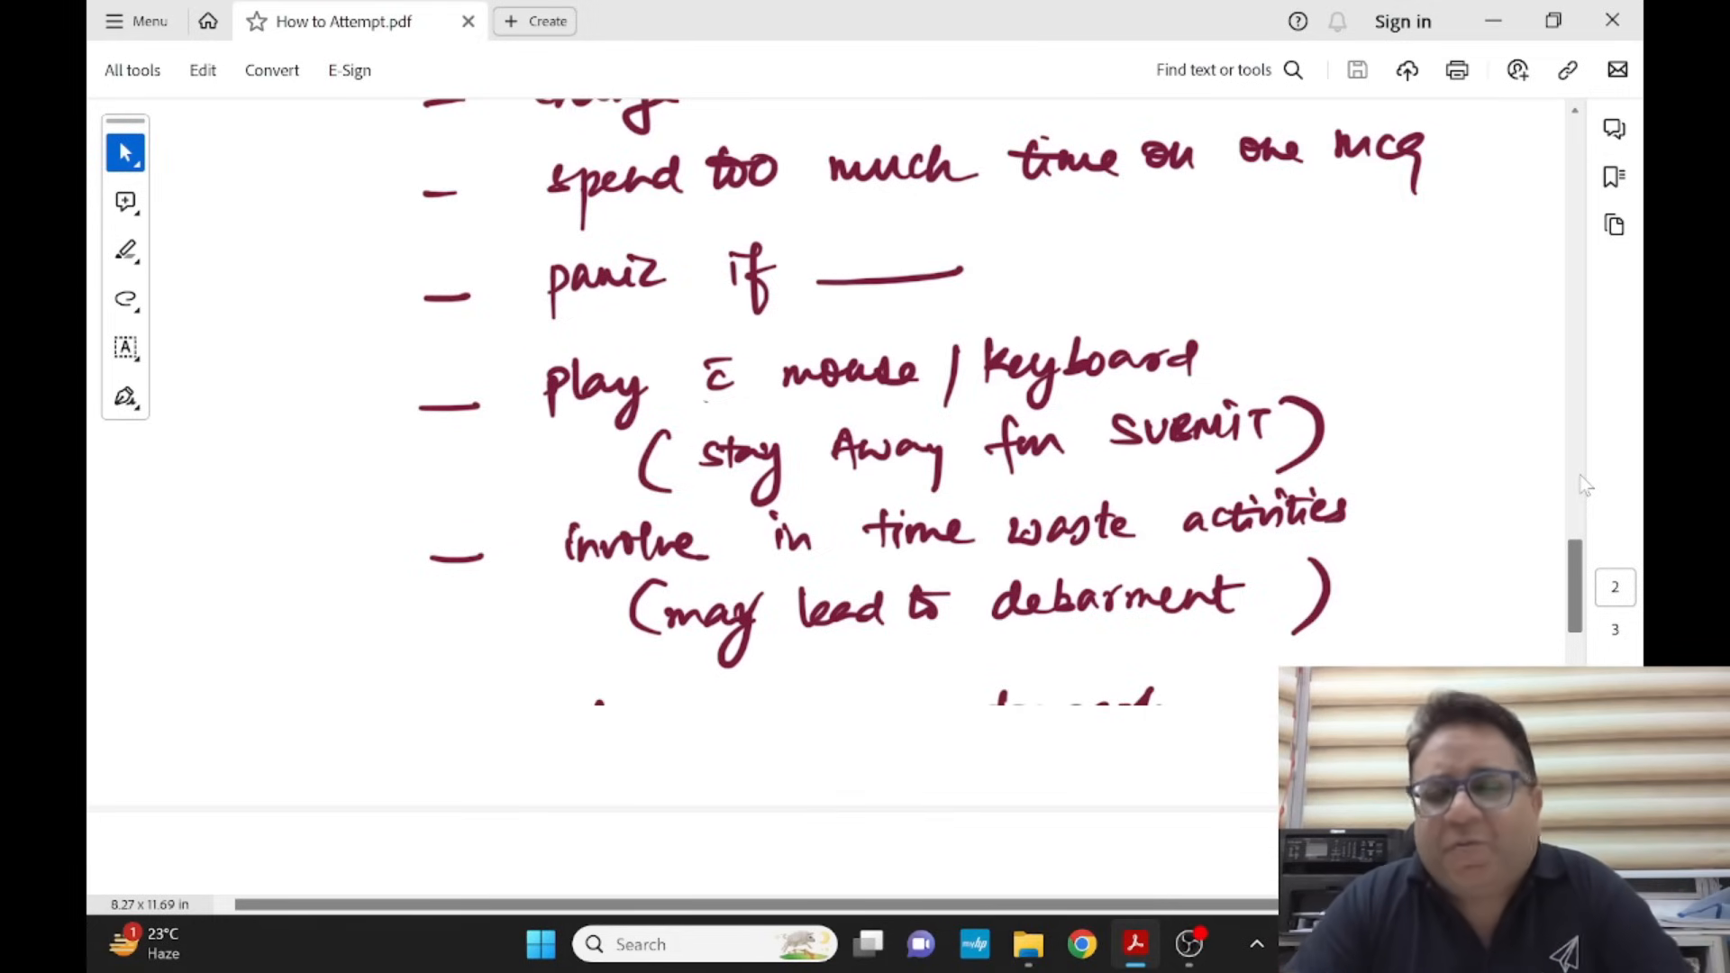
scroll("up", 3)
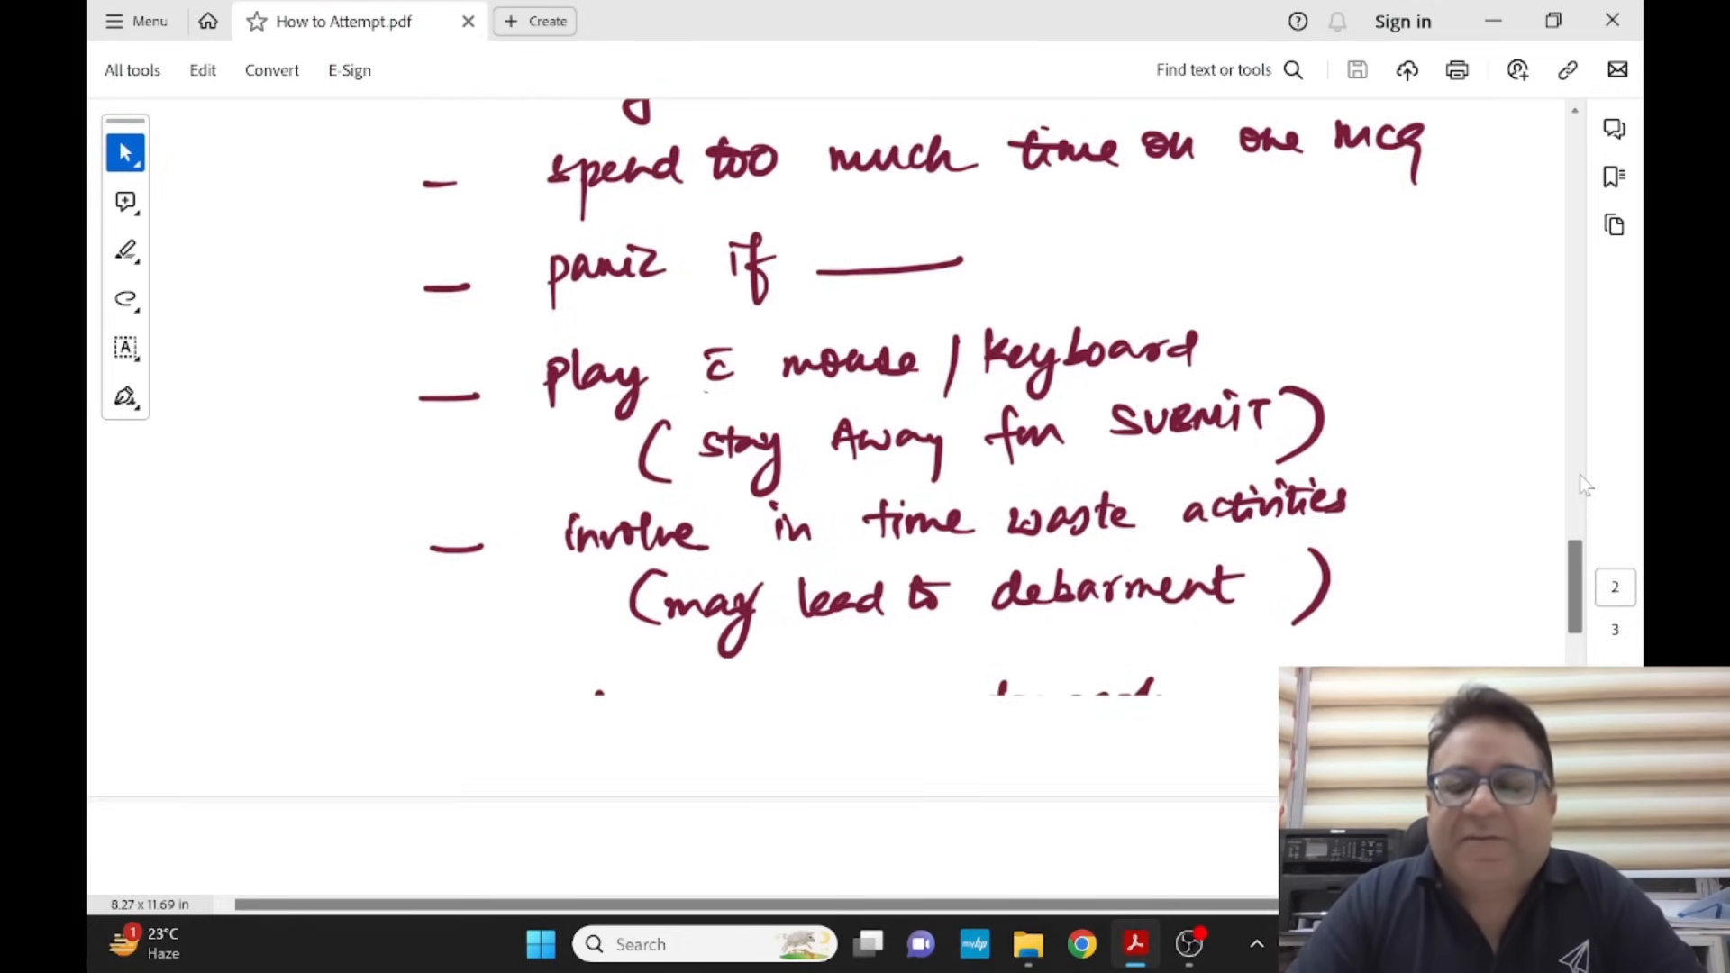
scroll("down", 3)
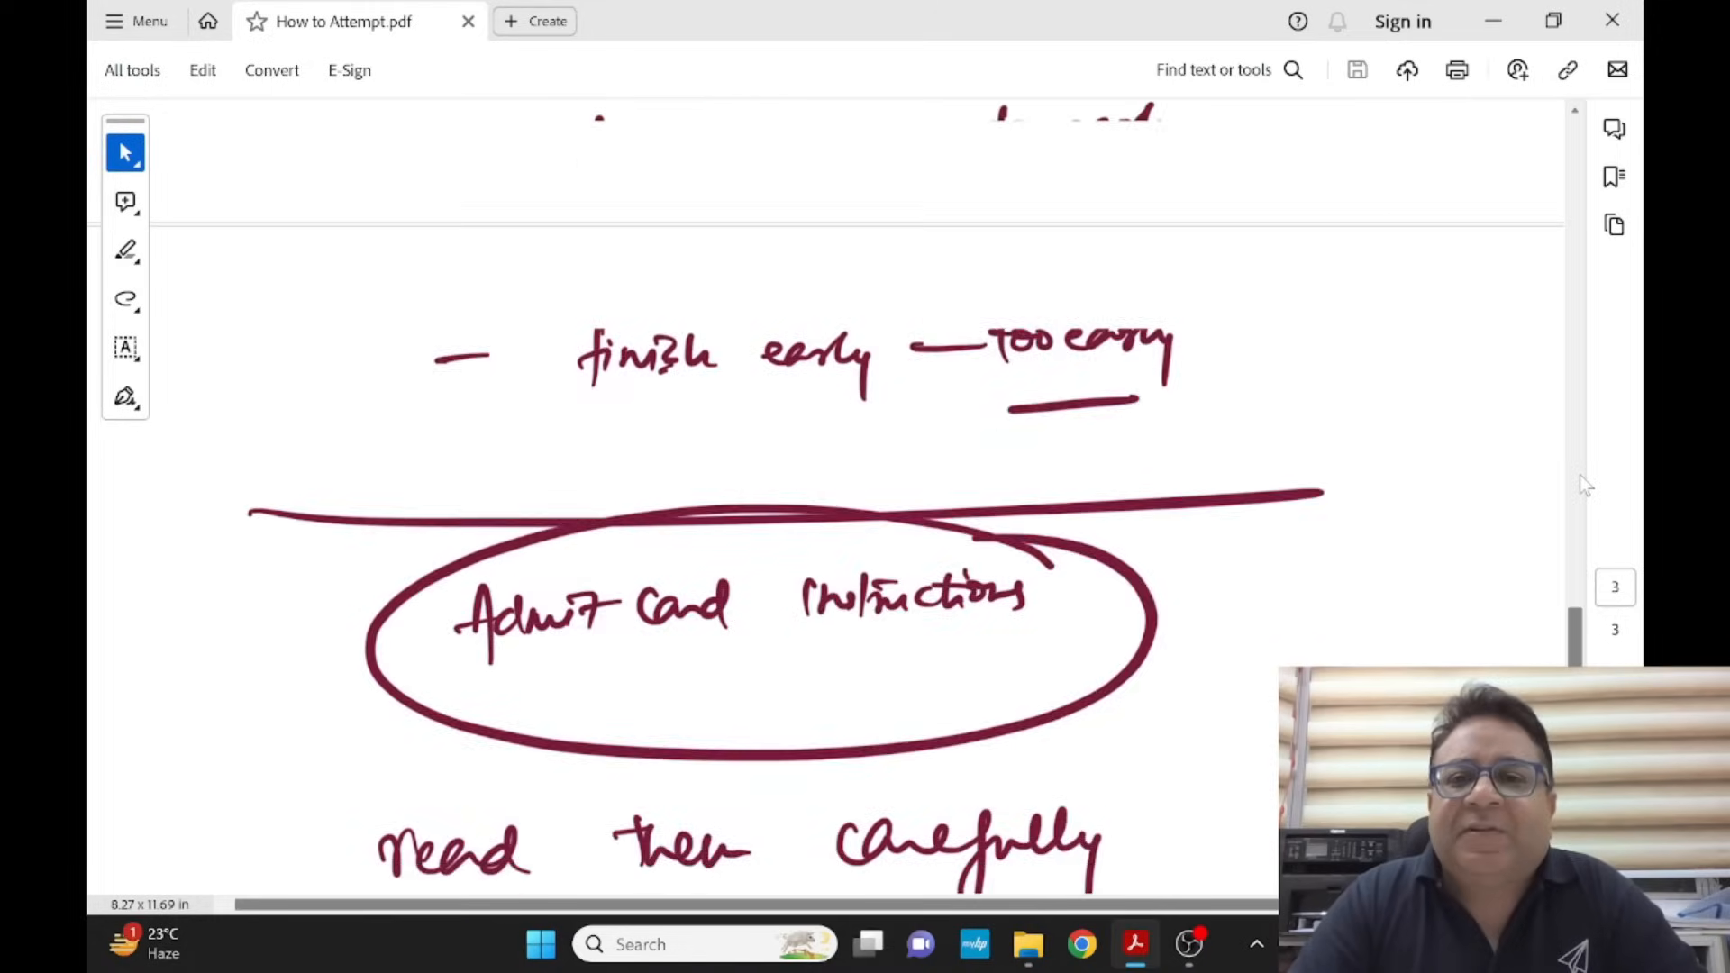
scroll("down", 3)
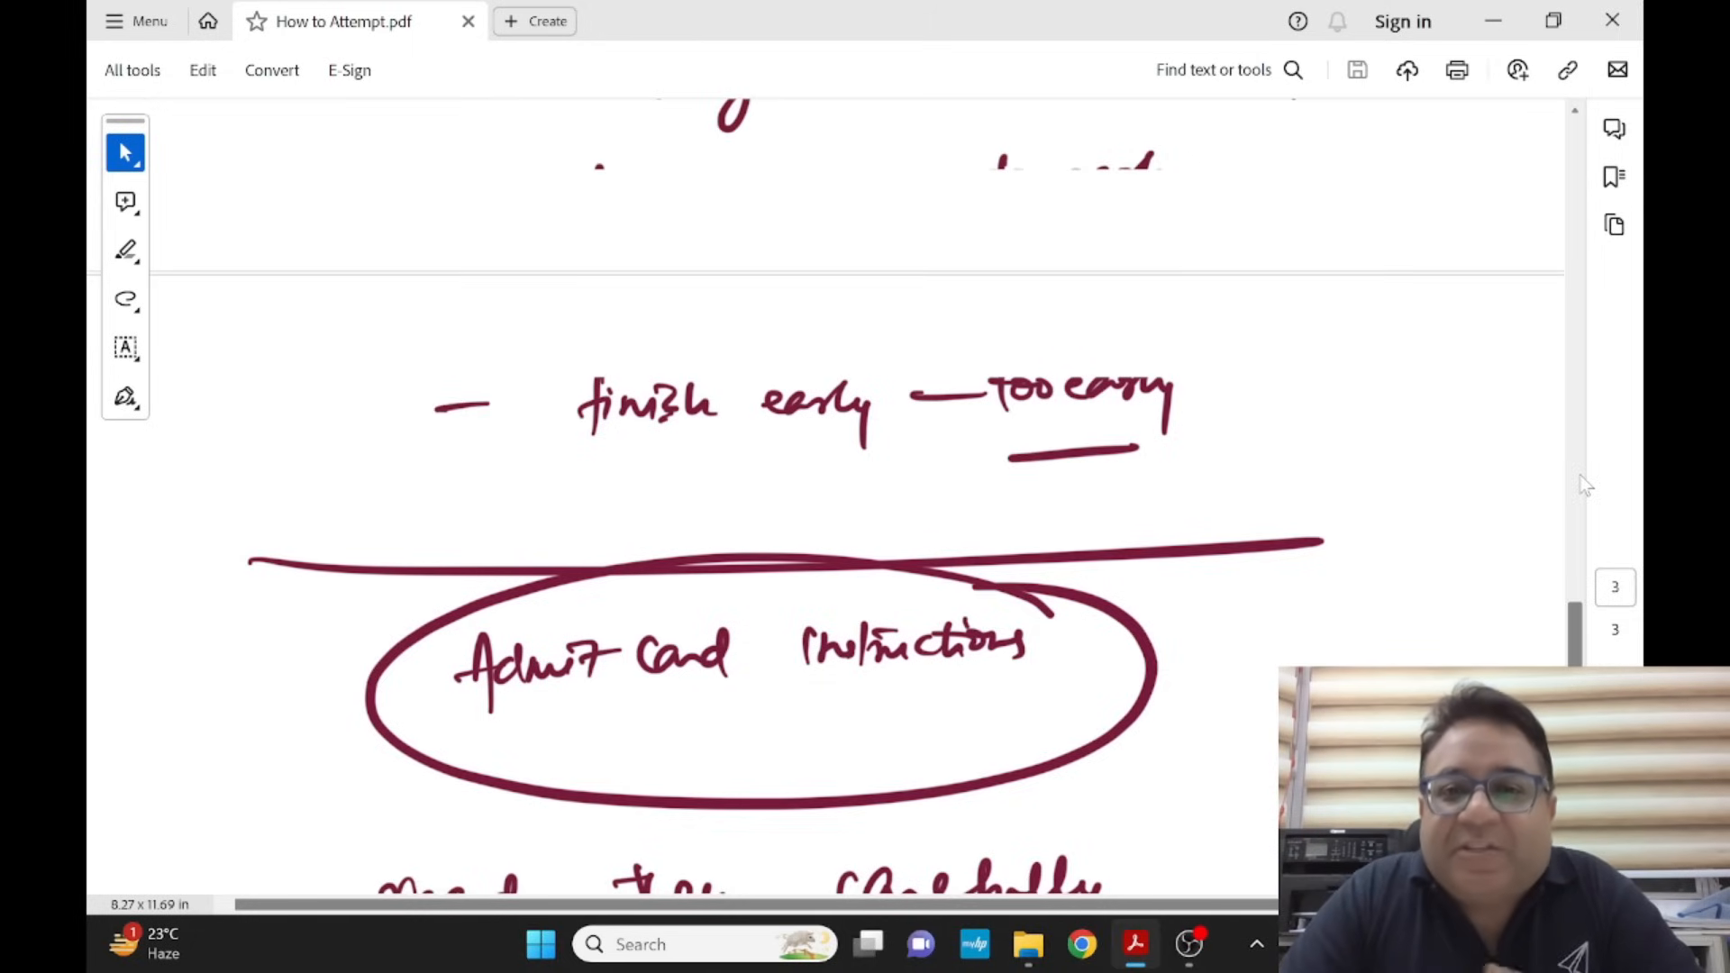
scroll("down", 3)
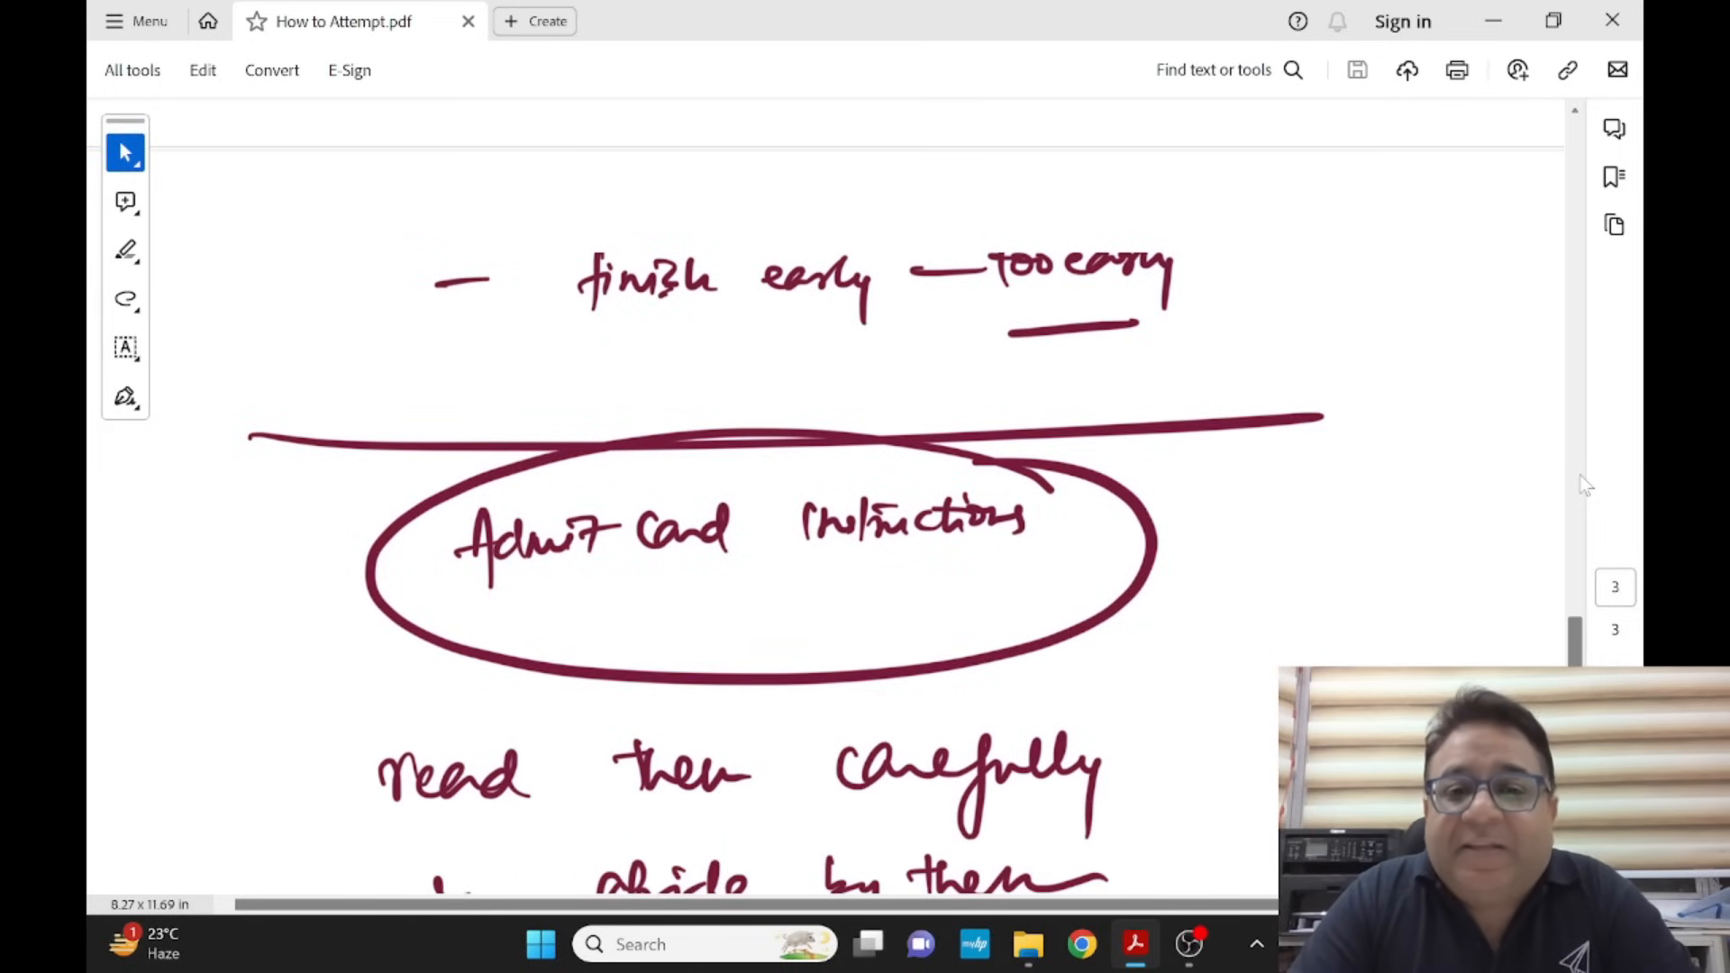
scroll("down", 3)
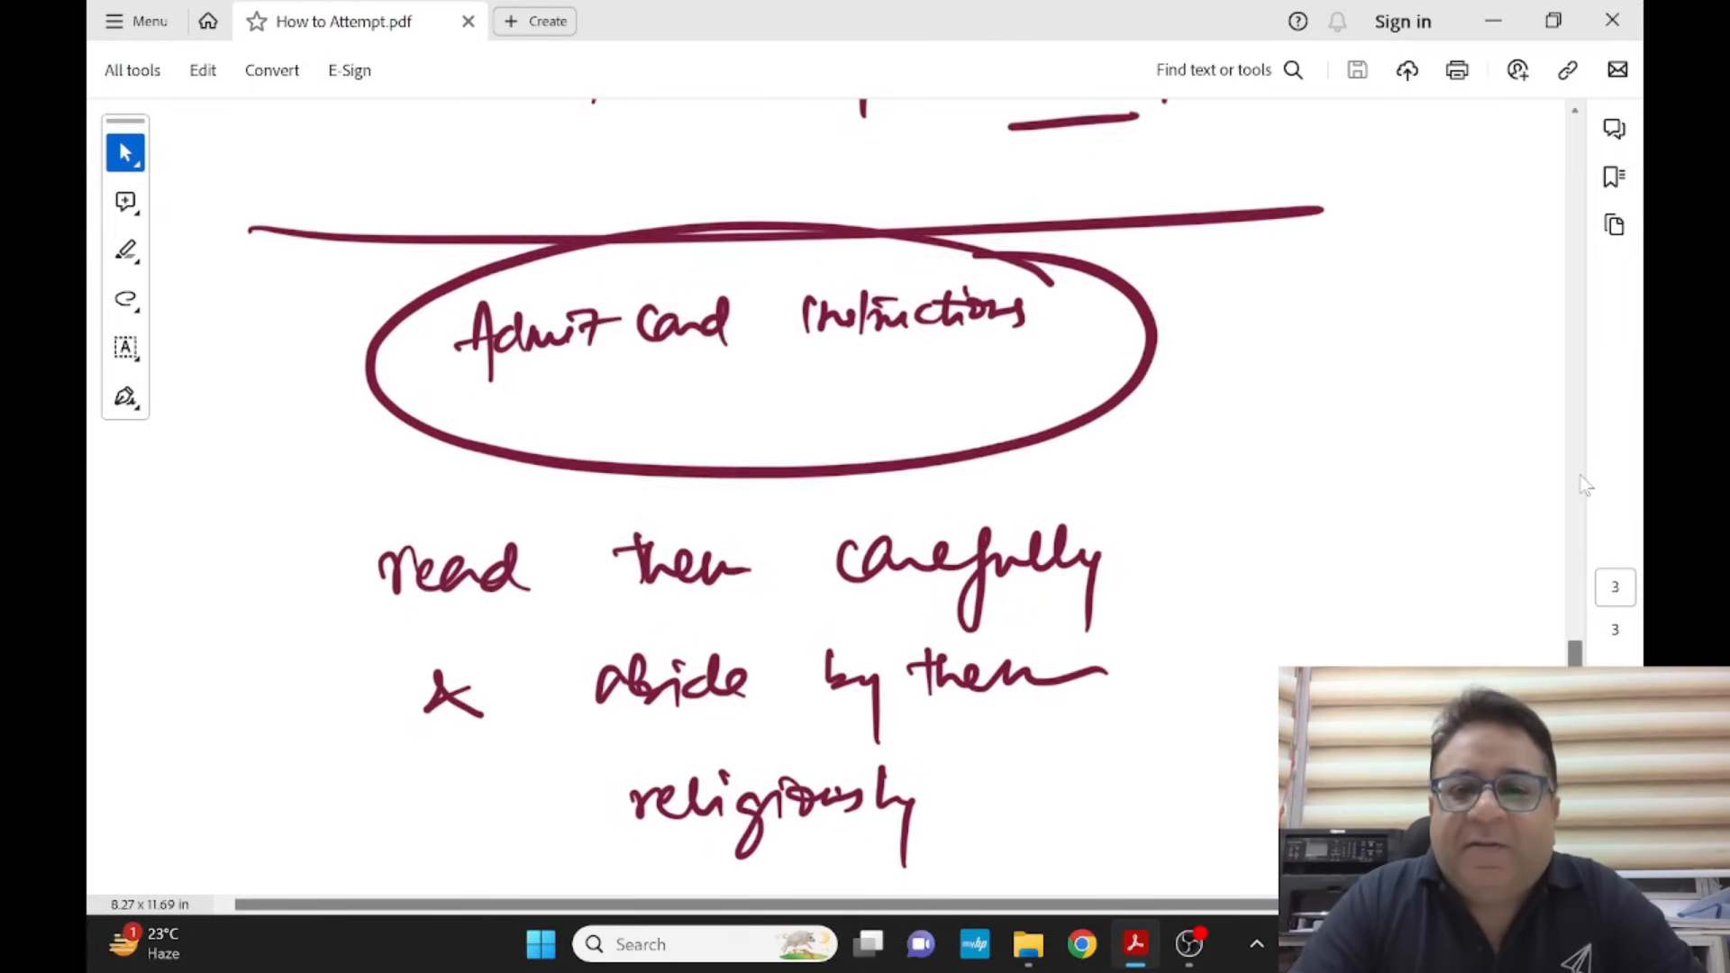
scroll("down", 3)
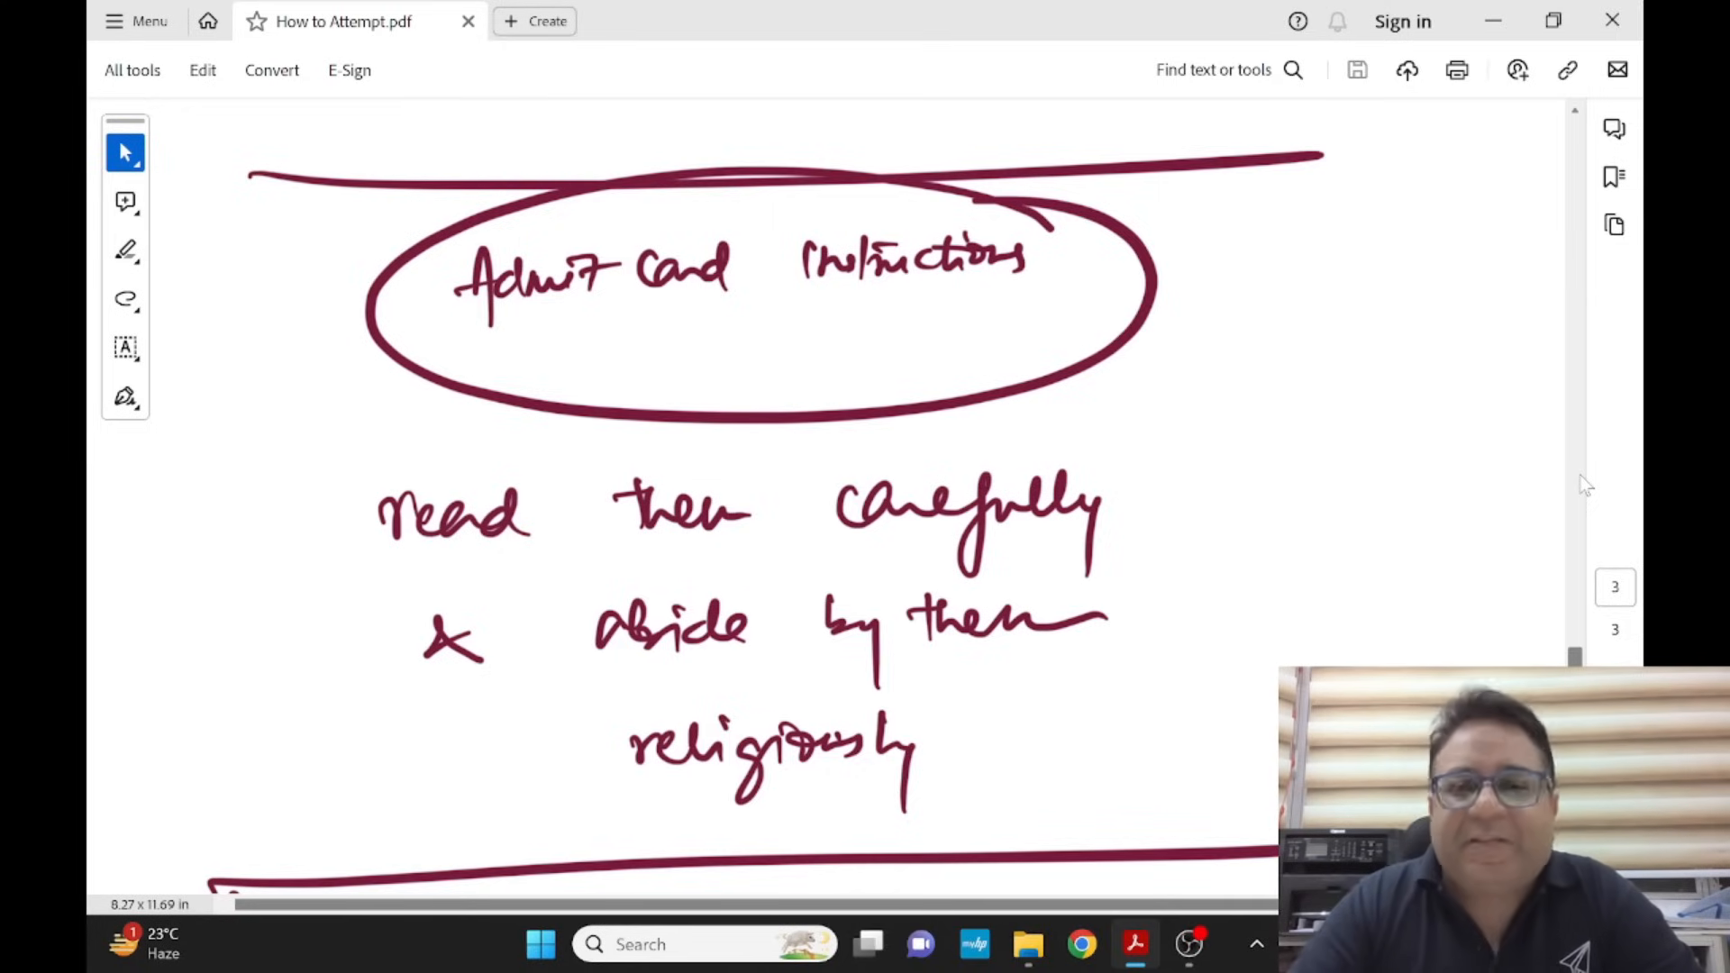
scroll("down", 3)
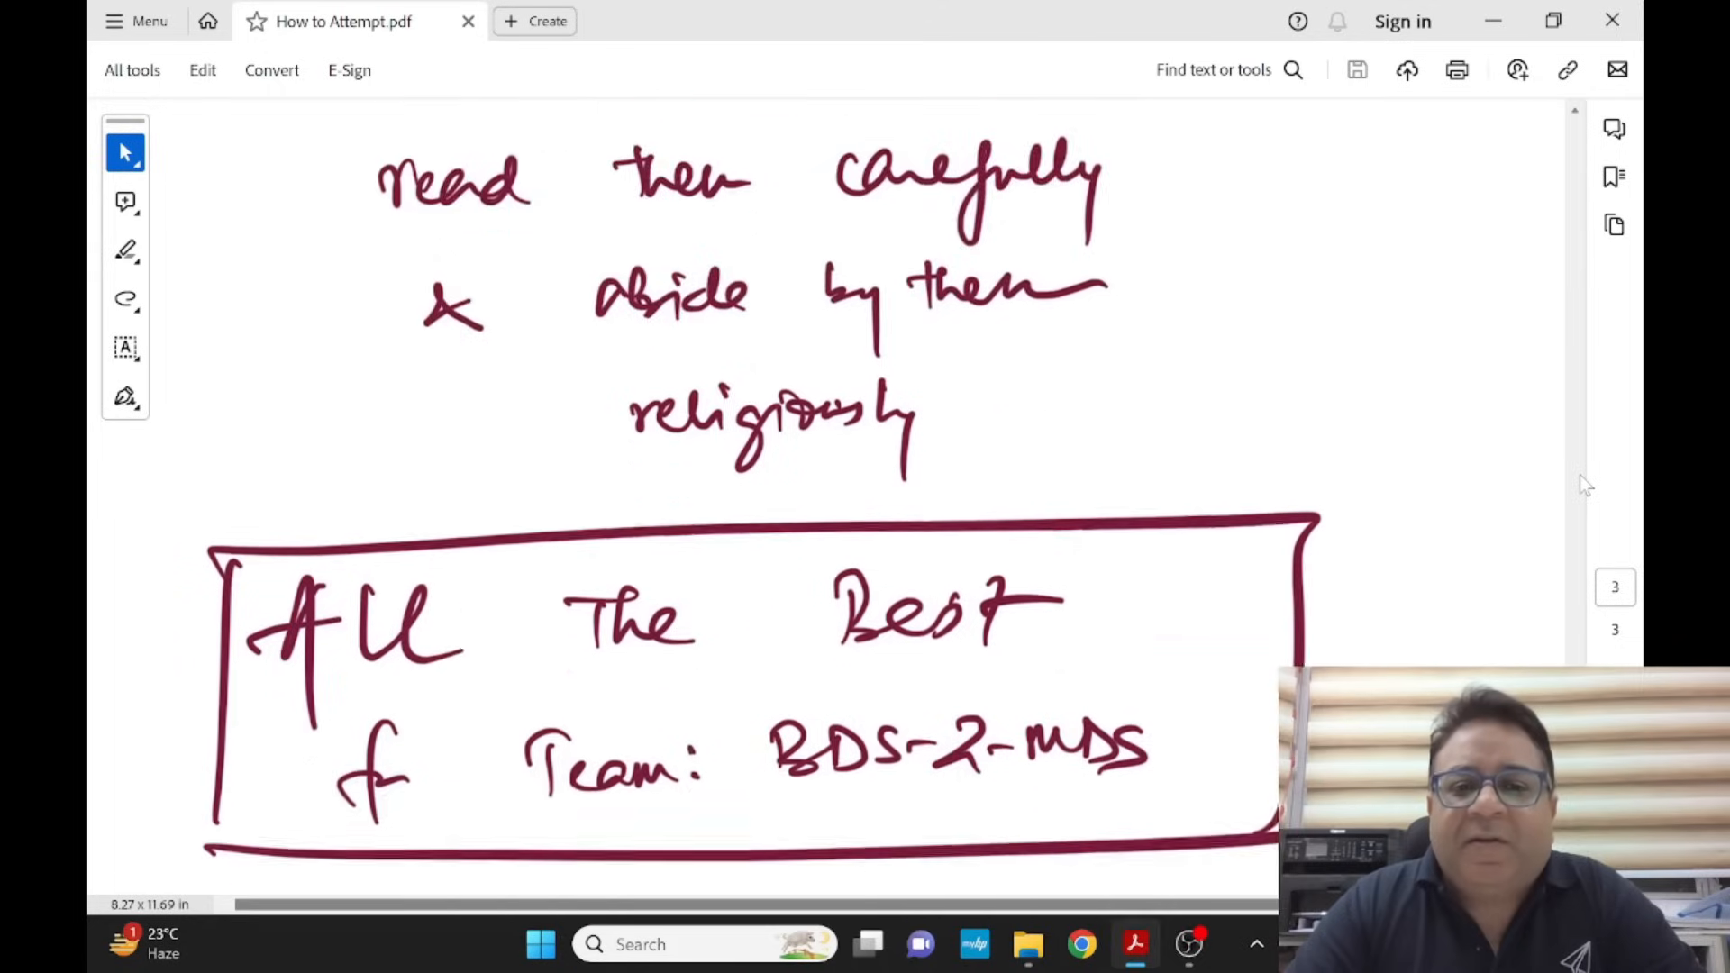
scroll("down", 3)
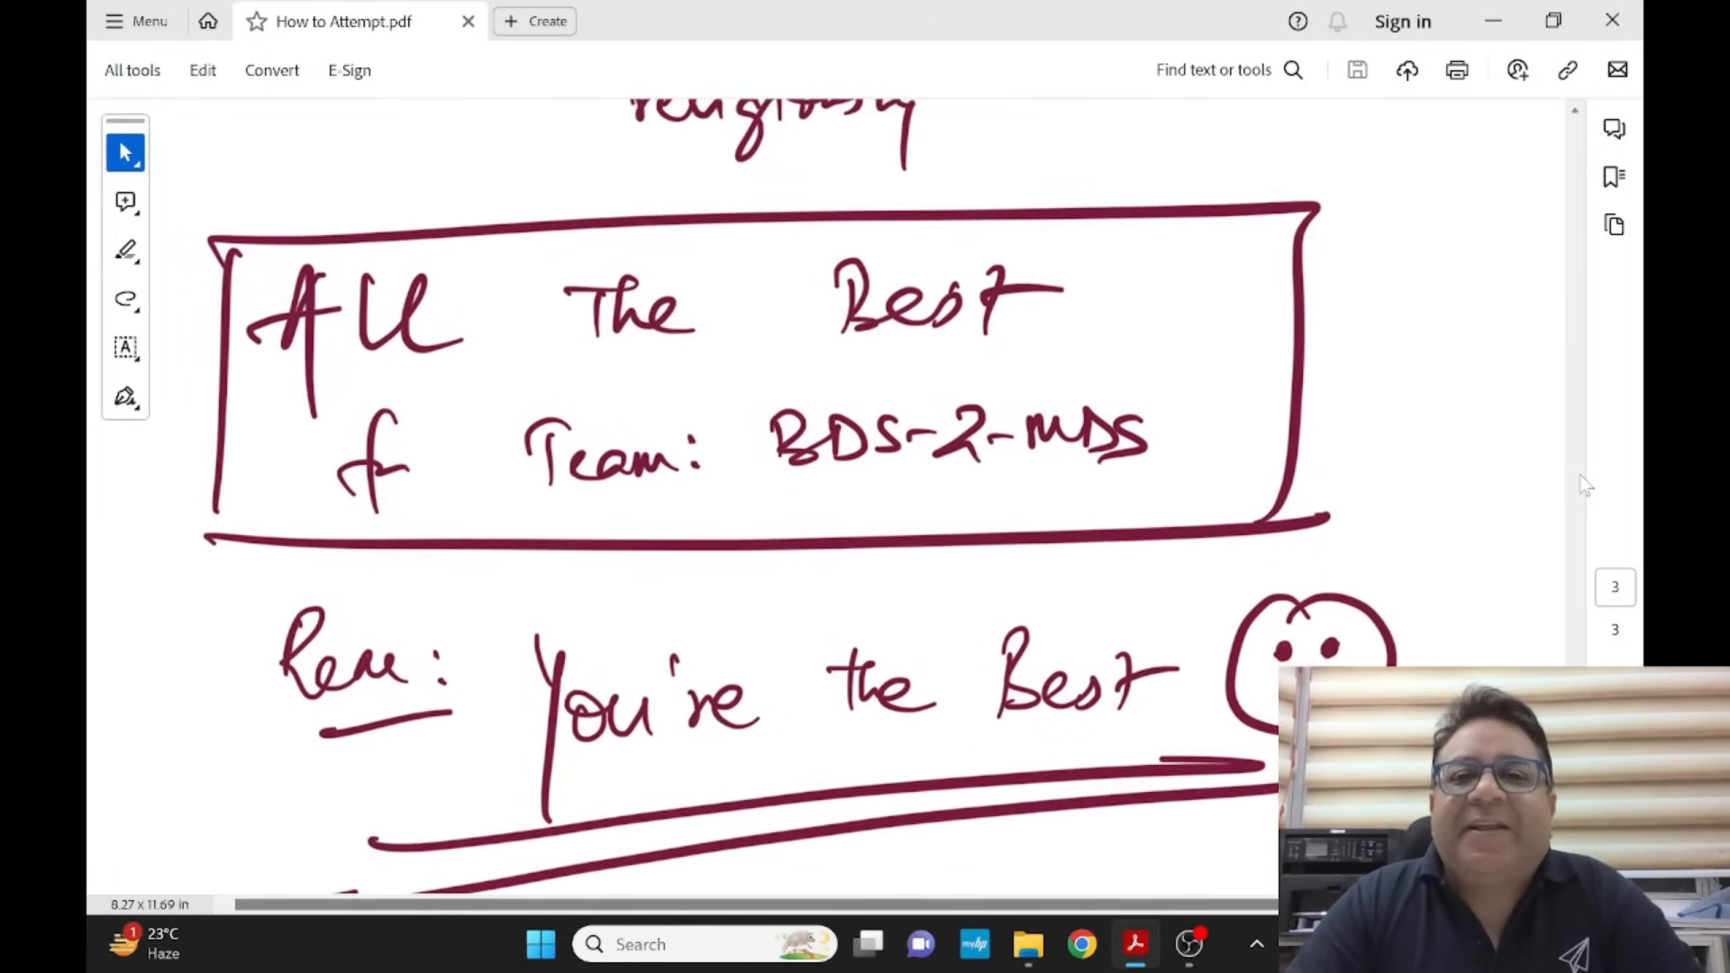
scroll("down", 3)
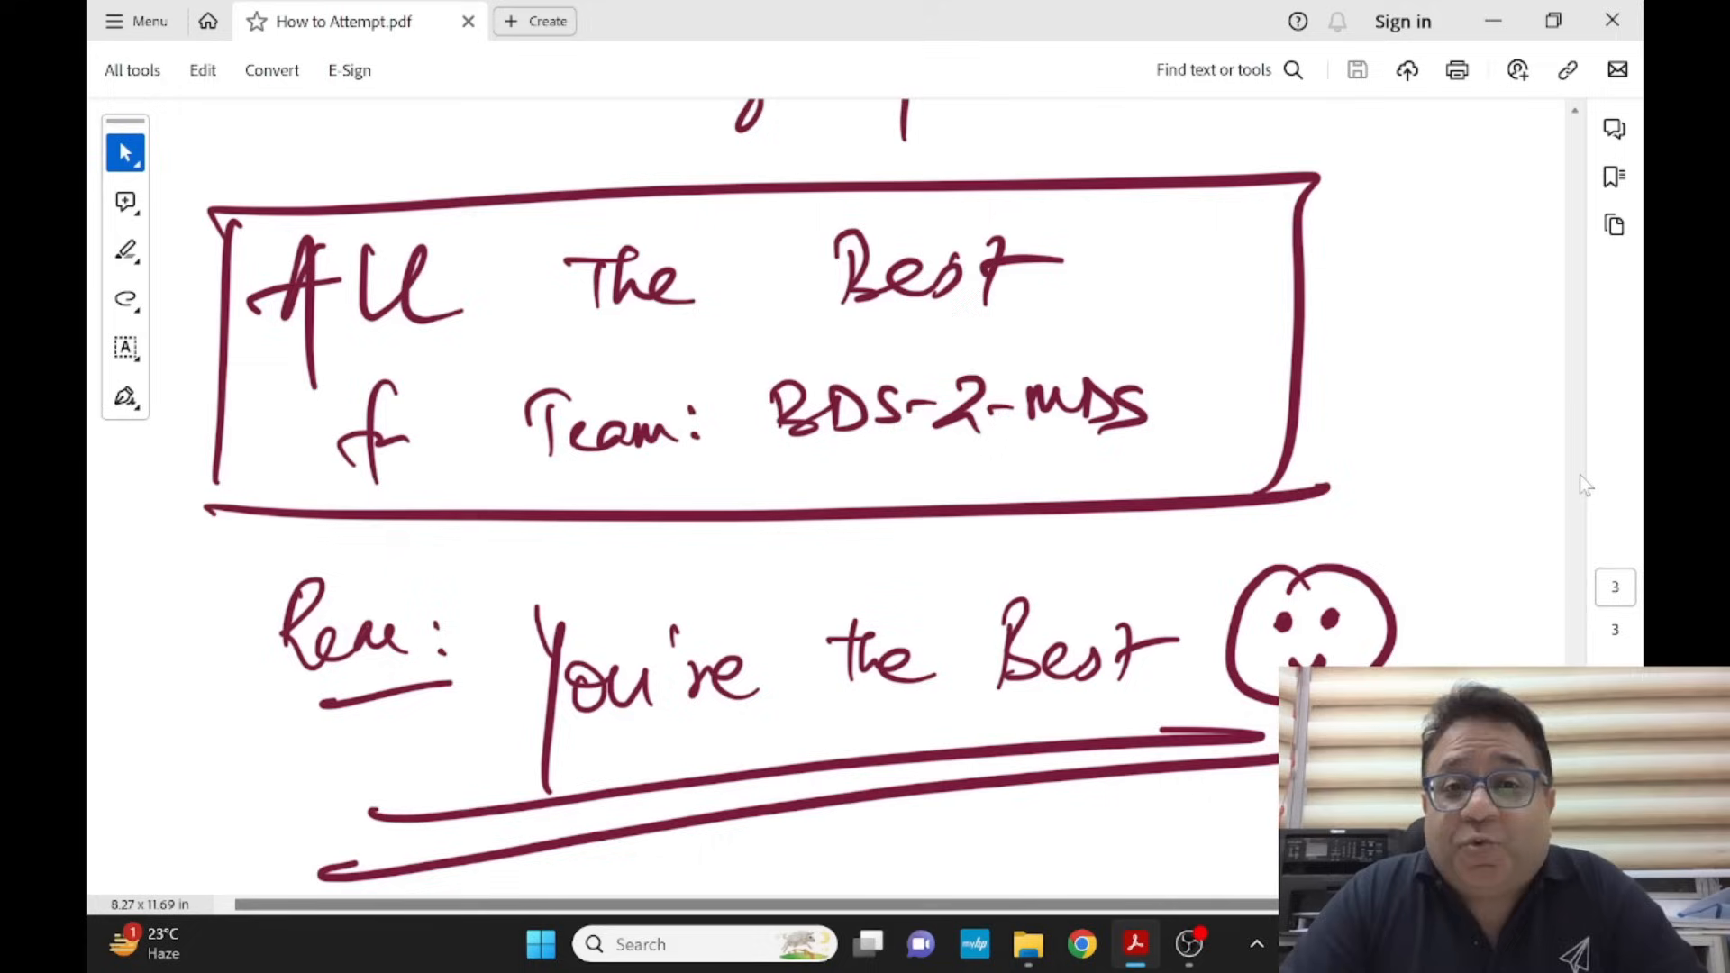